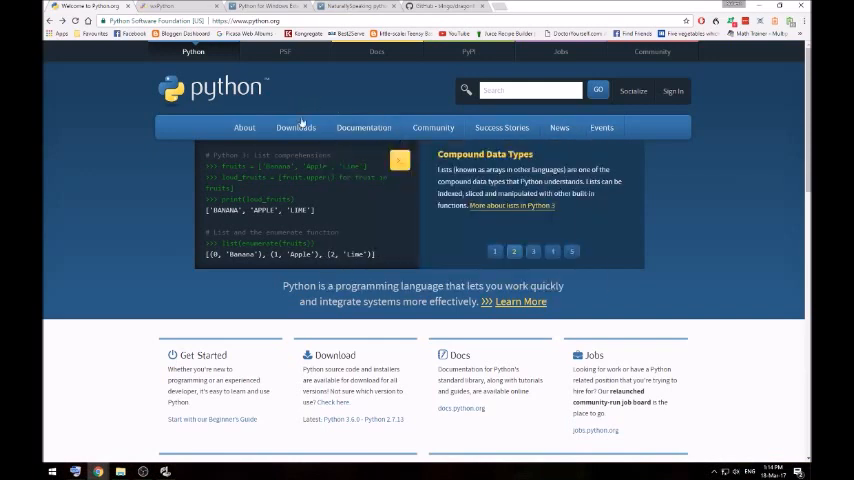
- From the Downloads page, reach the Python 2.7.13 release and start its Windows x86 MSI installer download
click(432, 128)
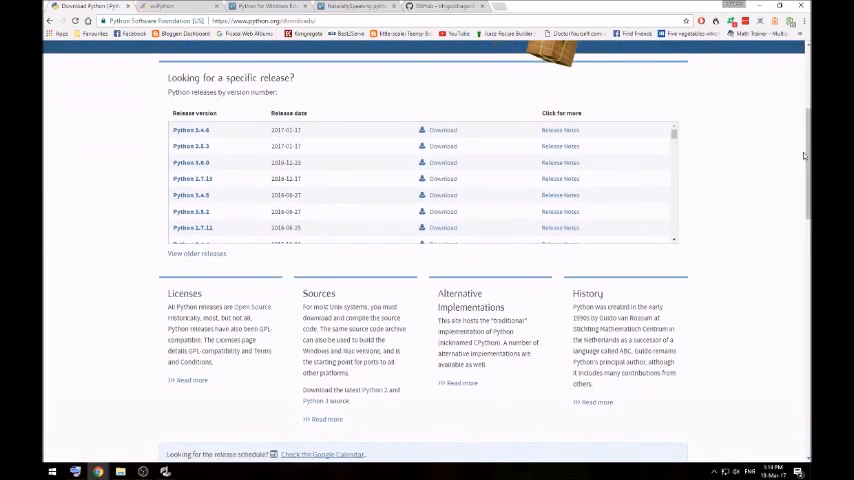
mouse_move(268, 174)
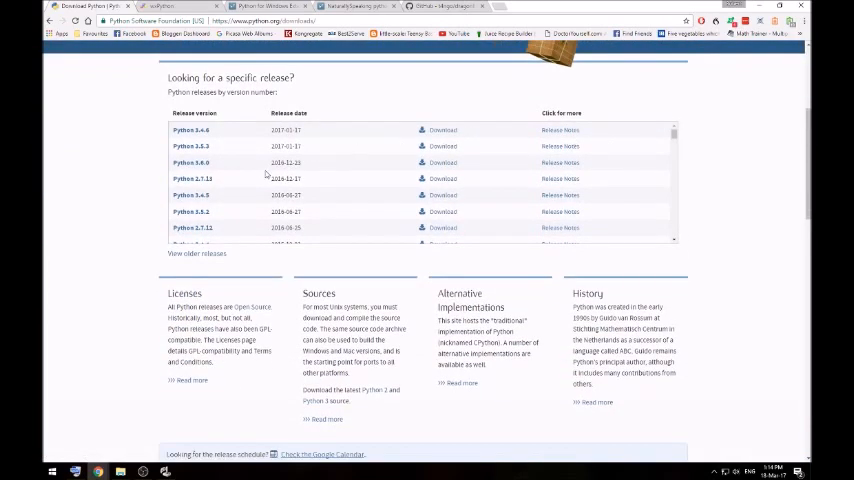
mouse_move(200, 184)
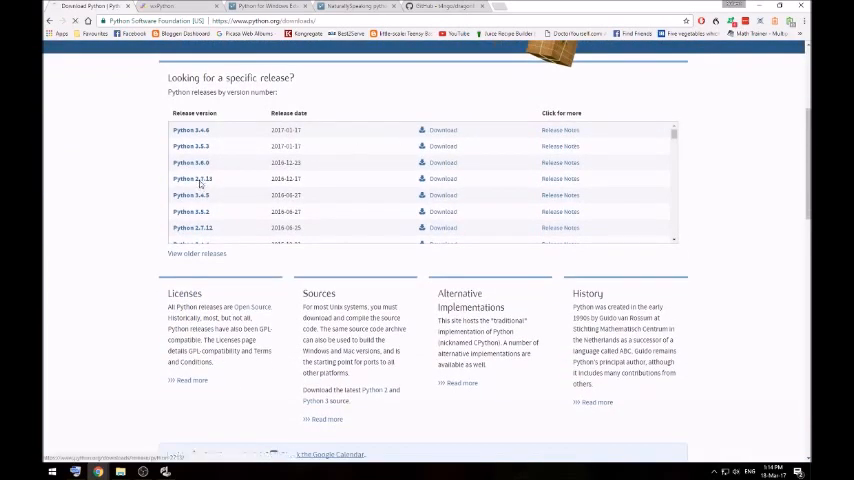
click(192, 178)
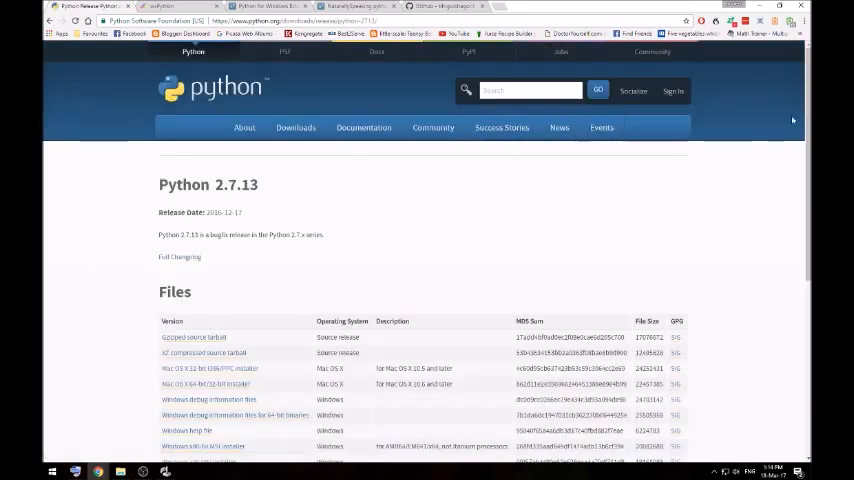
scroll(down, 3)
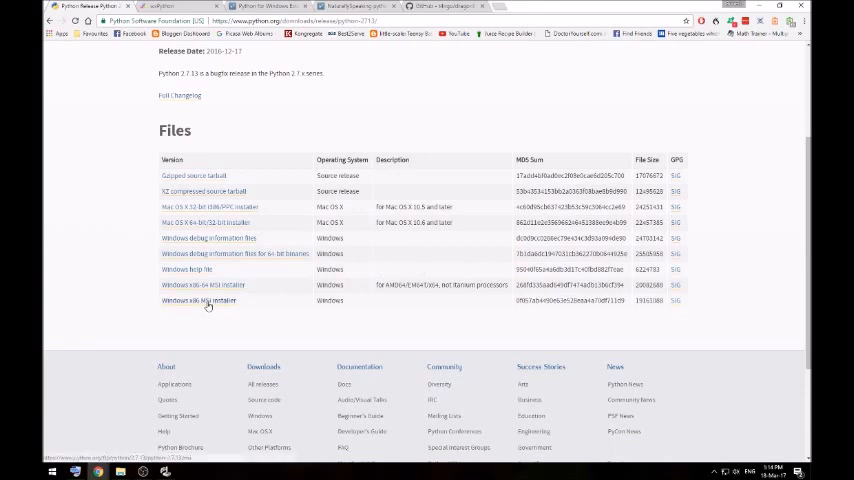
click(200, 300)
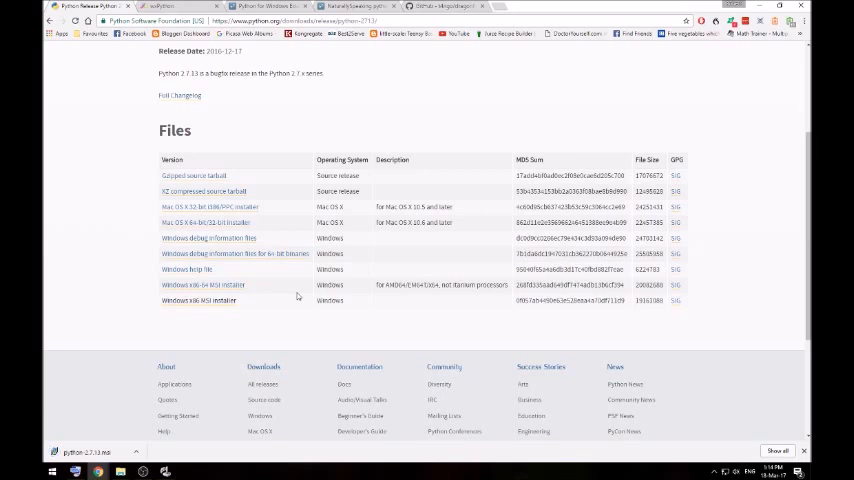
mouse_move(204, 392)
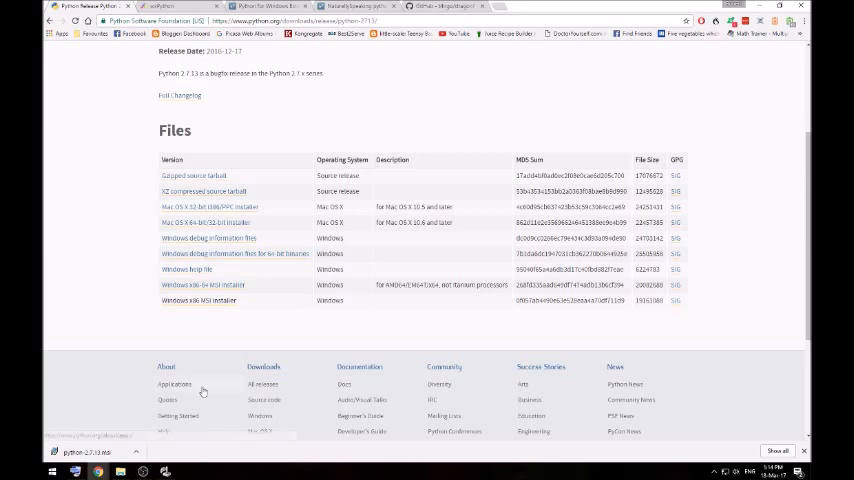
- Launch the downloaded Python MSI and proceed with an all-users install into the default folder
click(88, 452)
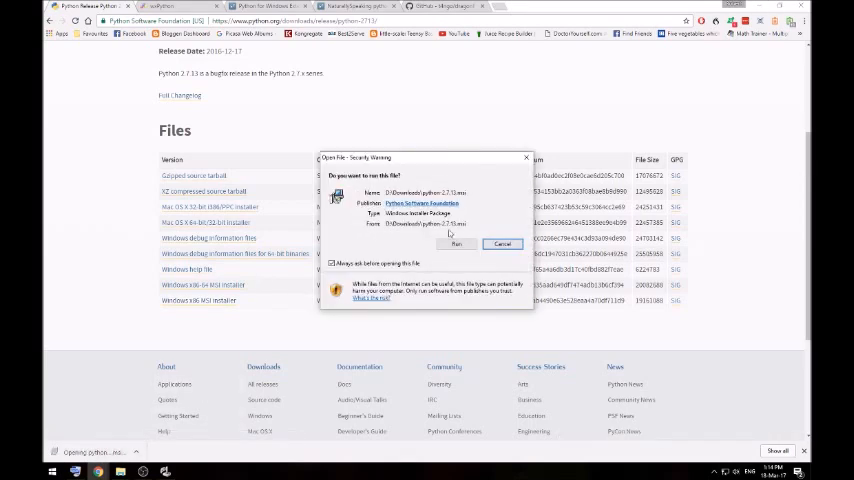
click(456, 244)
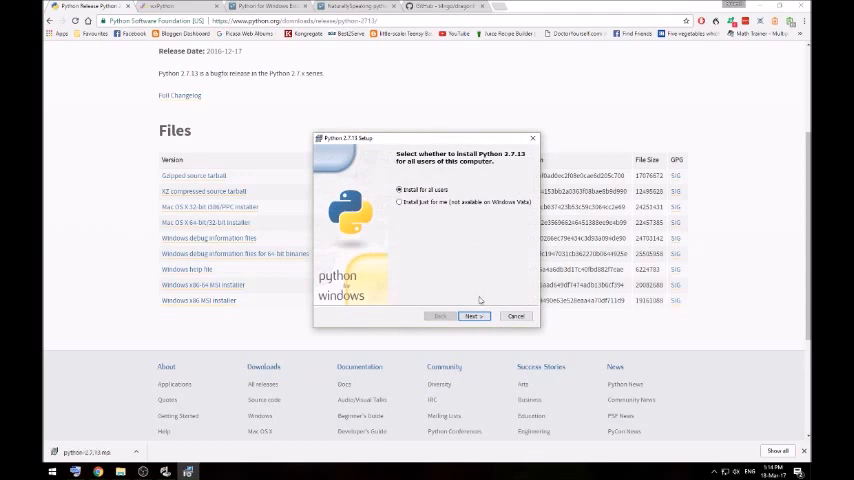
click(472, 316)
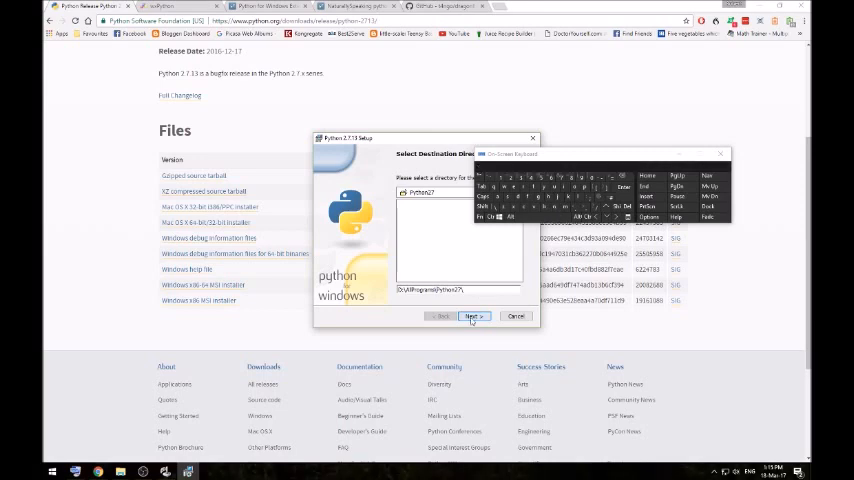
click(472, 316)
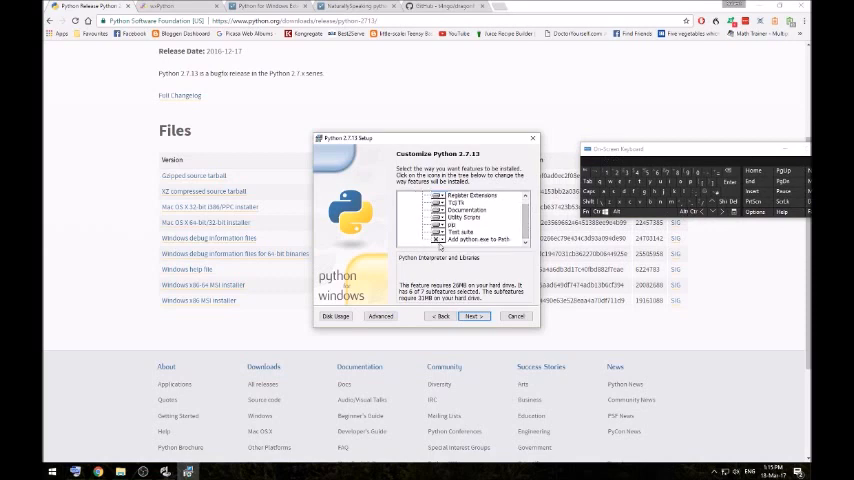
- Set 'Add python.exe to Path' to install, adjust the advanced compile-.py option, and begin installation
click(440, 240)
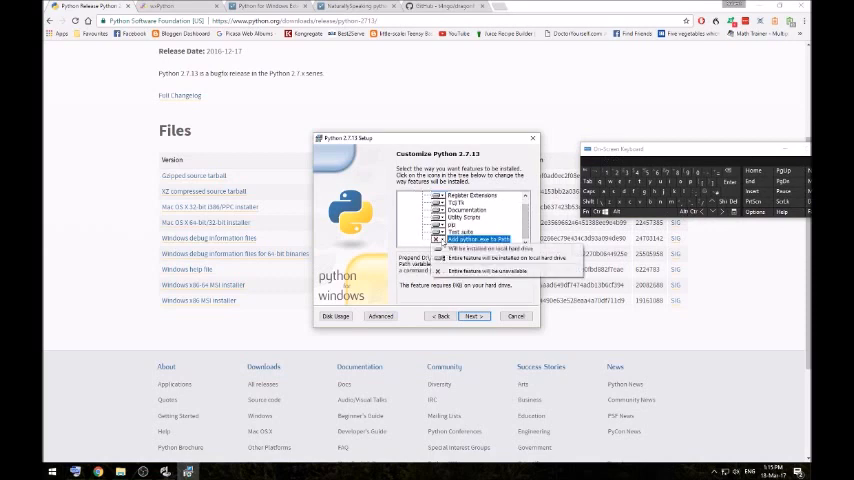
click(484, 248)
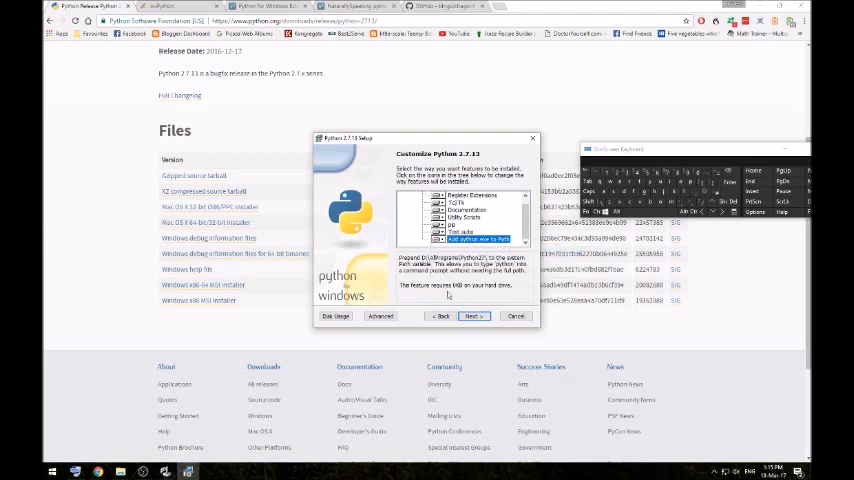
click(380, 316)
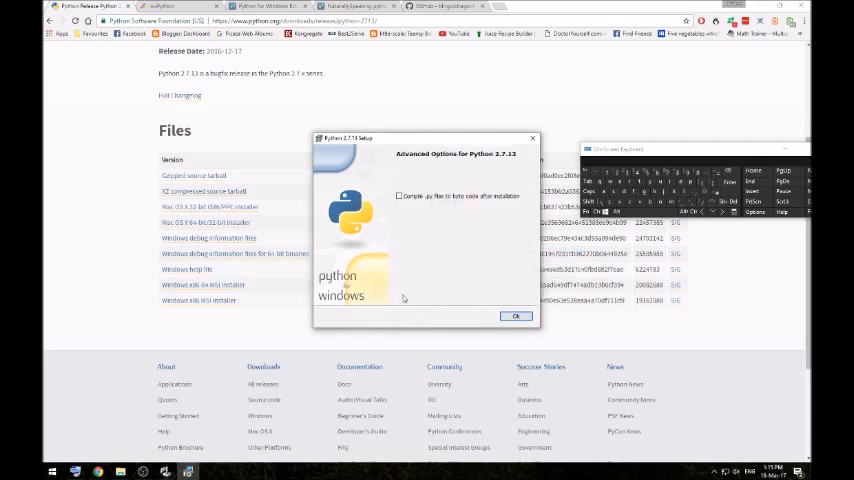
click(400, 196)
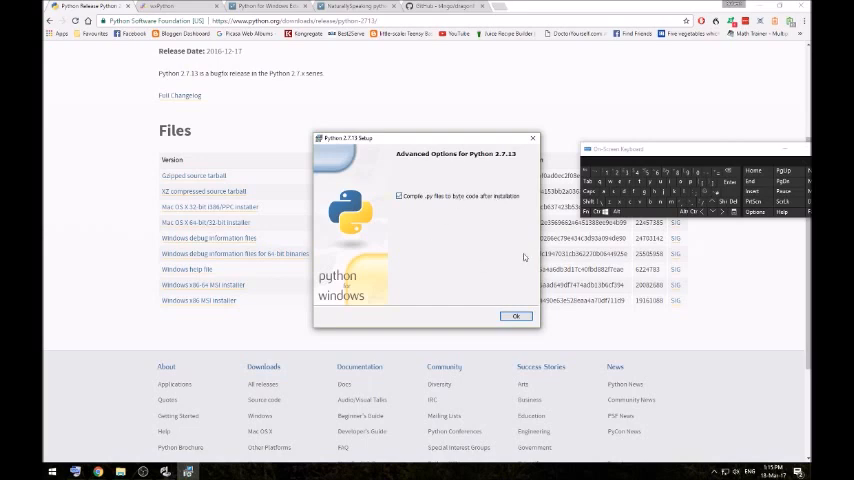
click(516, 316)
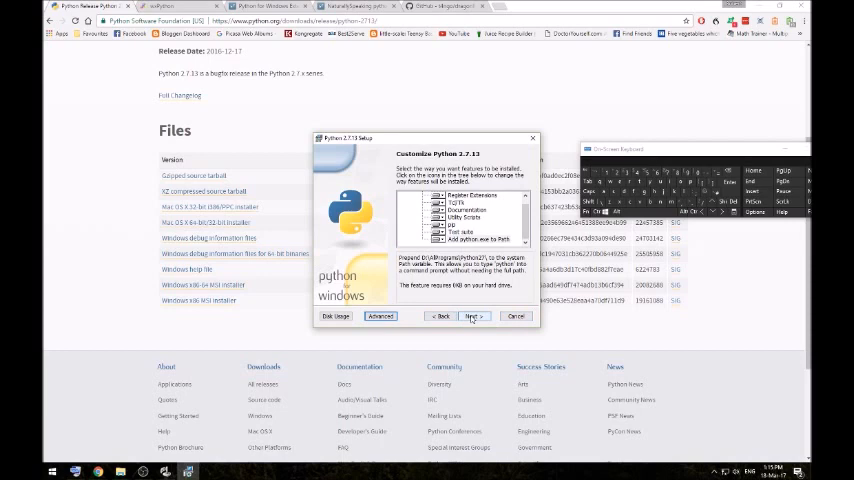
click(516, 316)
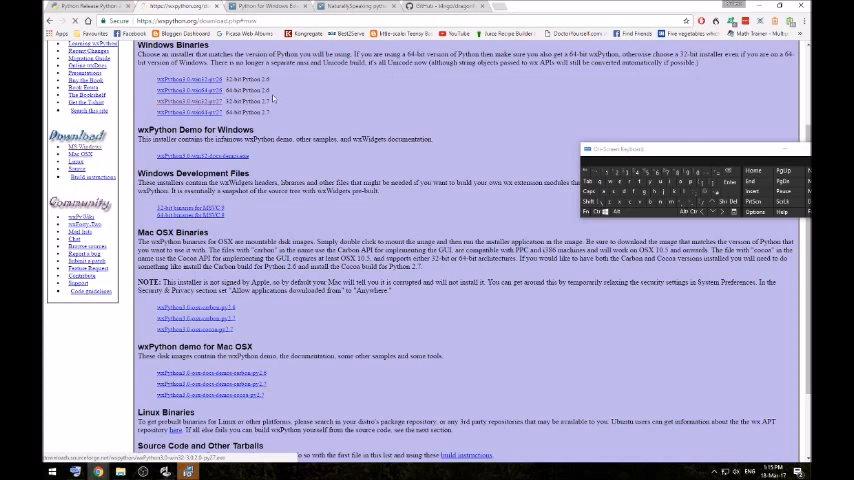
- Start the 32-bit wxPython for Python 2.7 download and finish the completed Python 2.7.13 setup
click(196, 100)
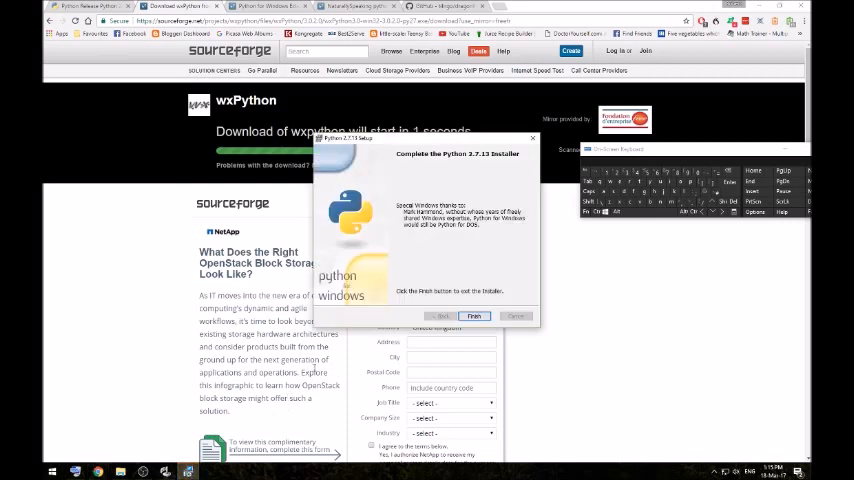
click(474, 316)
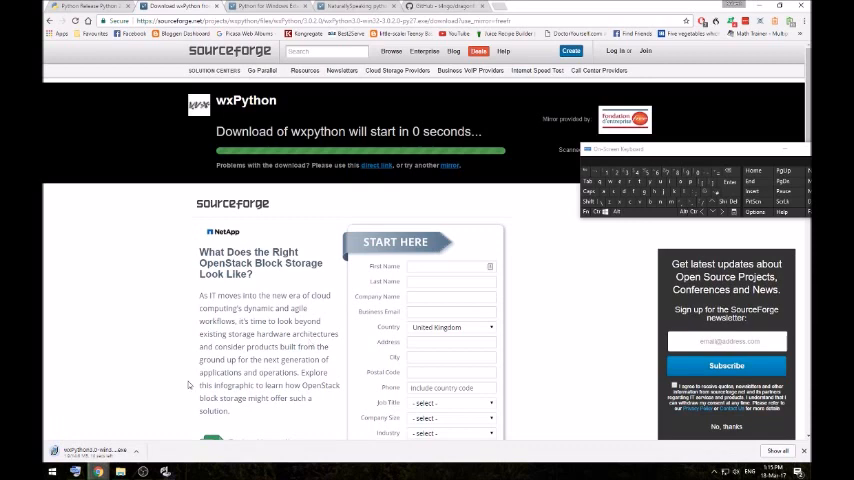
mouse_move(114, 380)
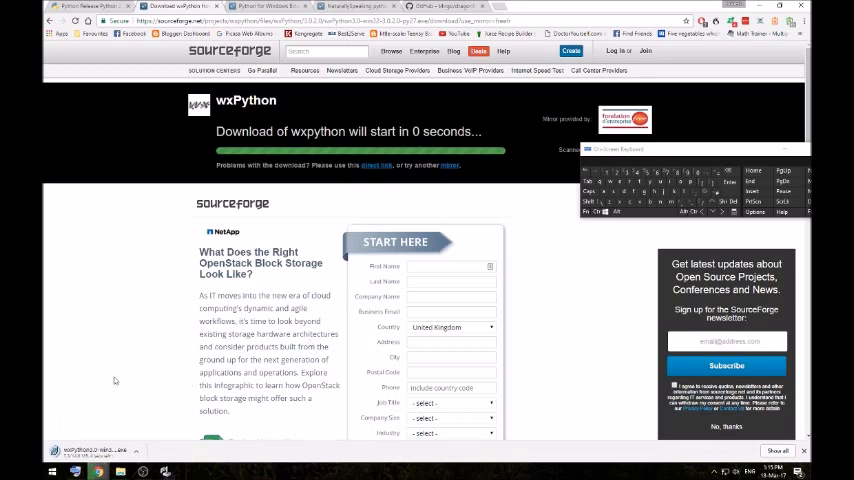
mouse_move(156, 384)
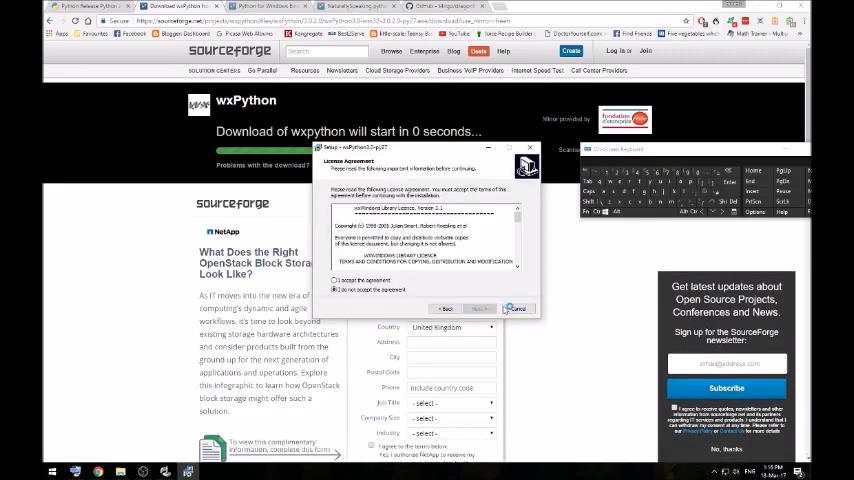
- Accept the wxPython 3.0 license and install with default location and components through to Finish
click(478, 308)
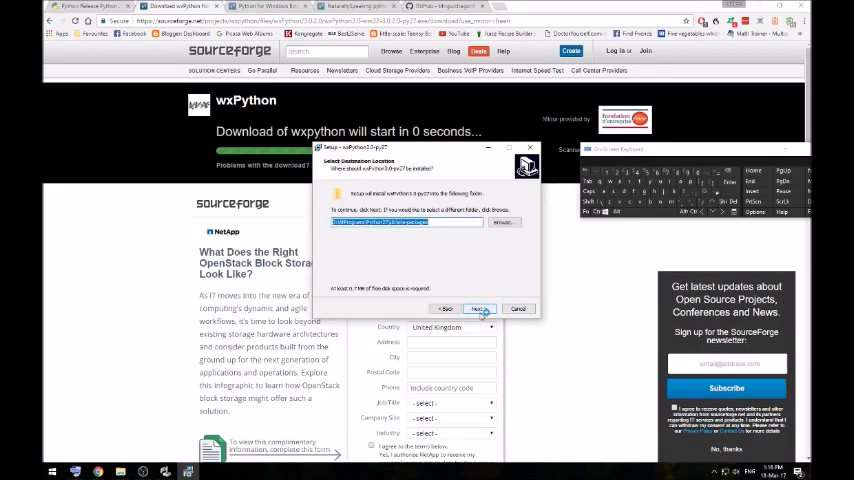
click(478, 308)
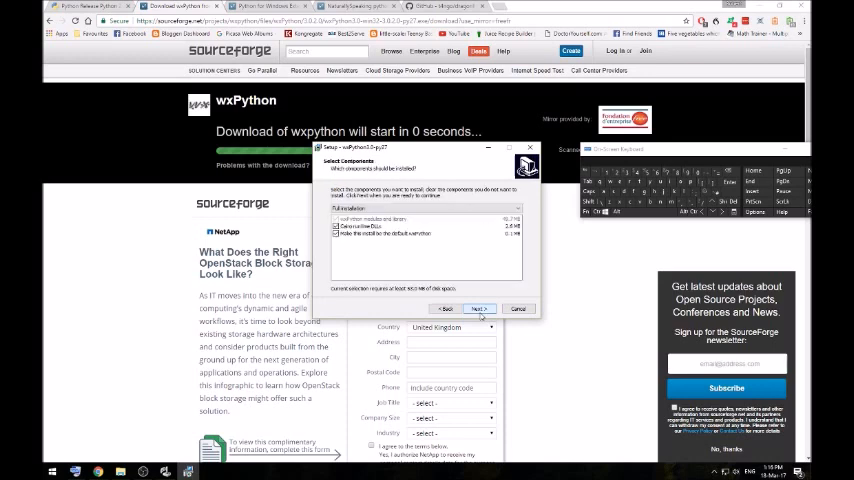
click(478, 308)
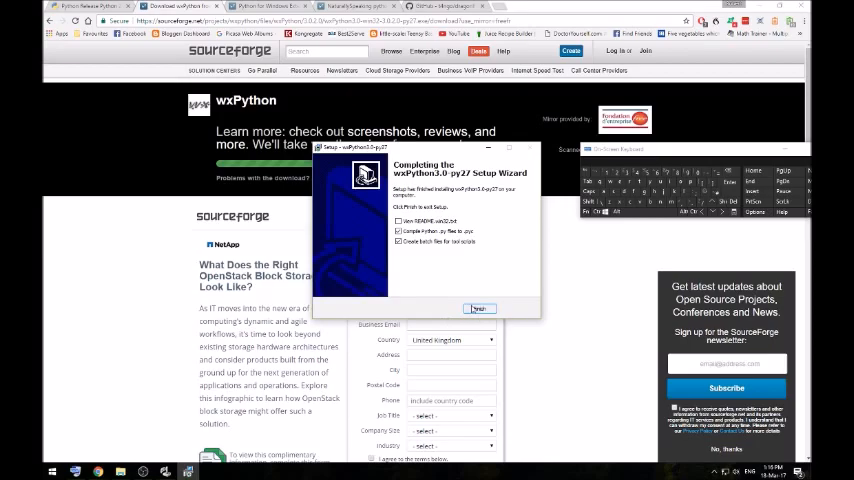
click(478, 308)
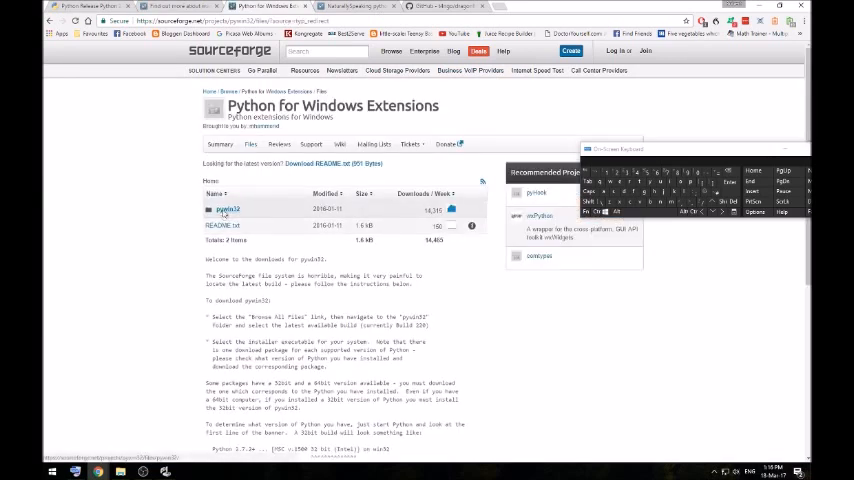
- Browse the pywin32 project files to Build 220 and download pywin32-220.win32-py2.7.exe
click(228, 208)
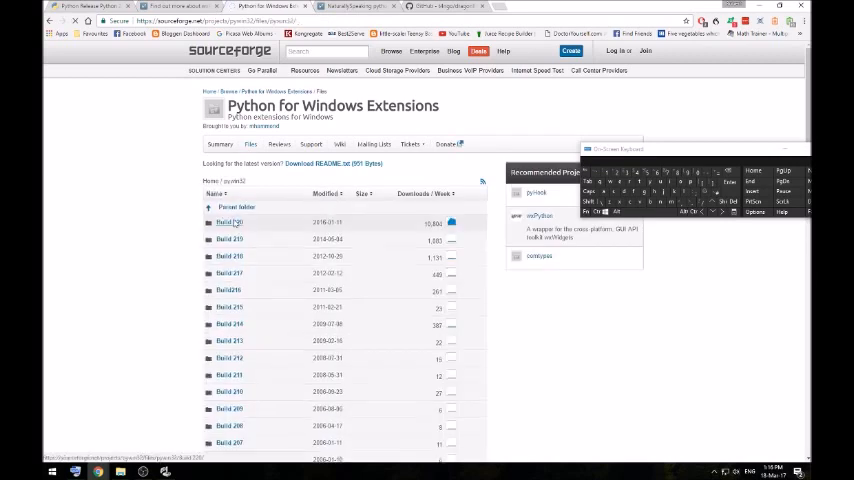
mouse_move(228, 222)
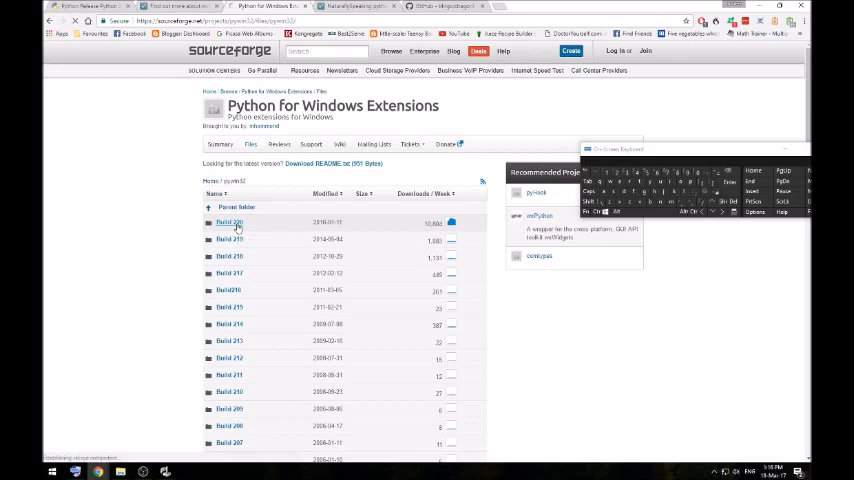
click(230, 220)
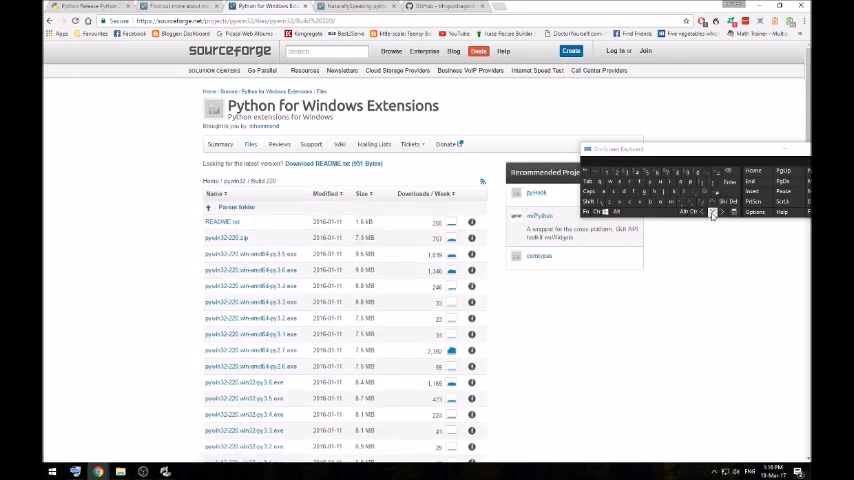
scroll(down, 3)
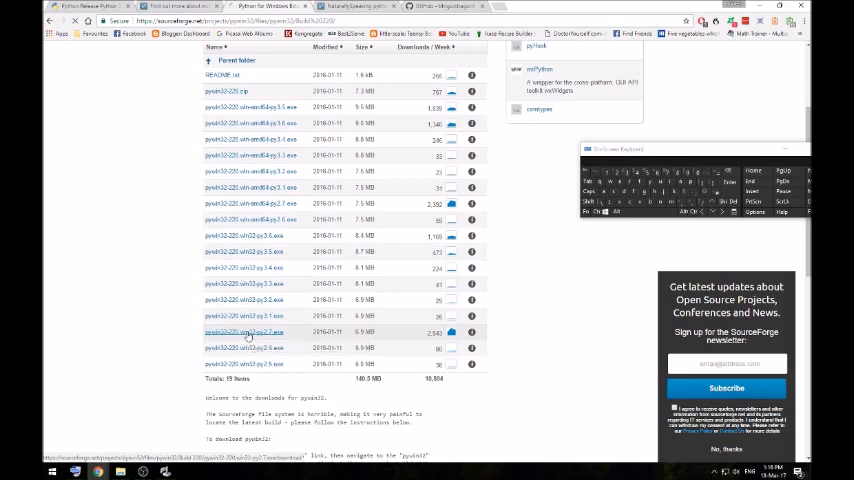
click(244, 332)
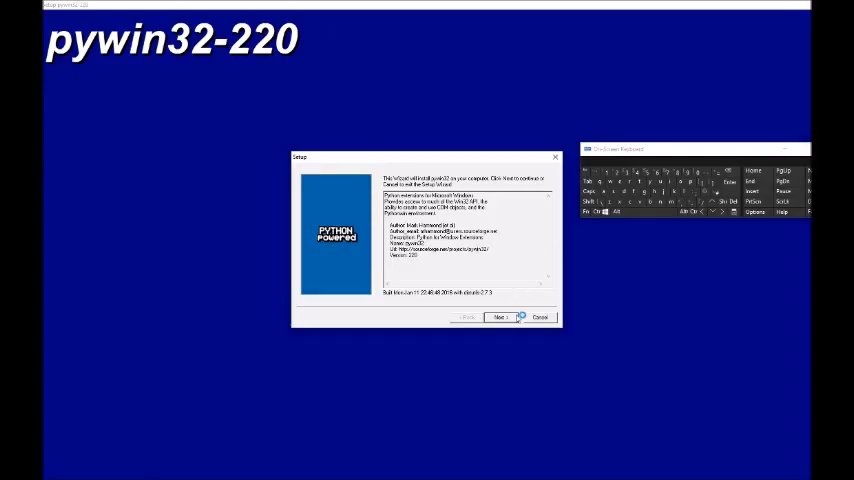
- Run the pywin32-220 setup from welcome page through installation to Finish
click(500, 316)
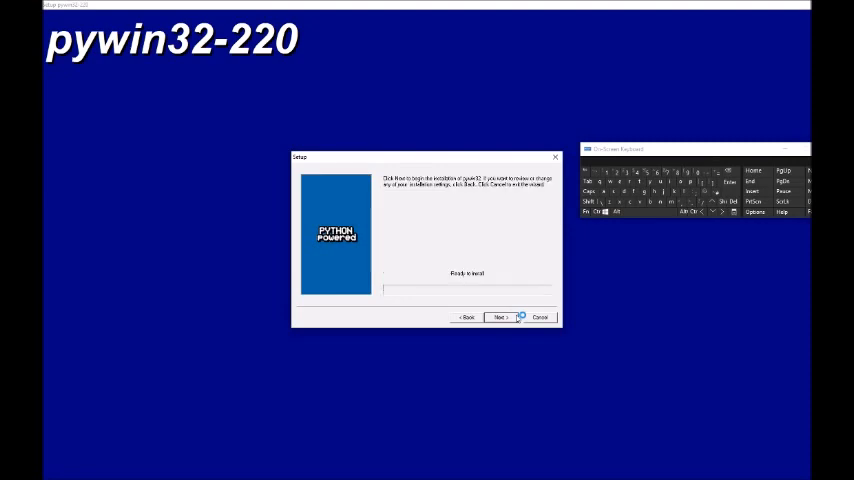
click(500, 316)
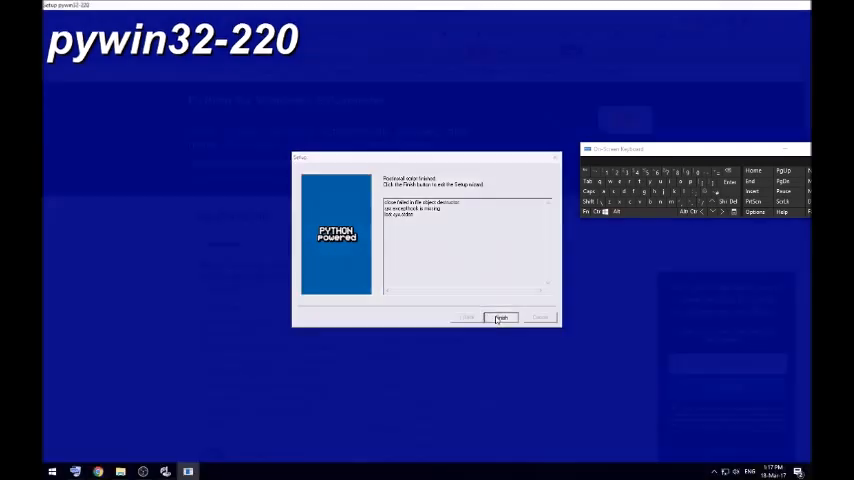
click(500, 316)
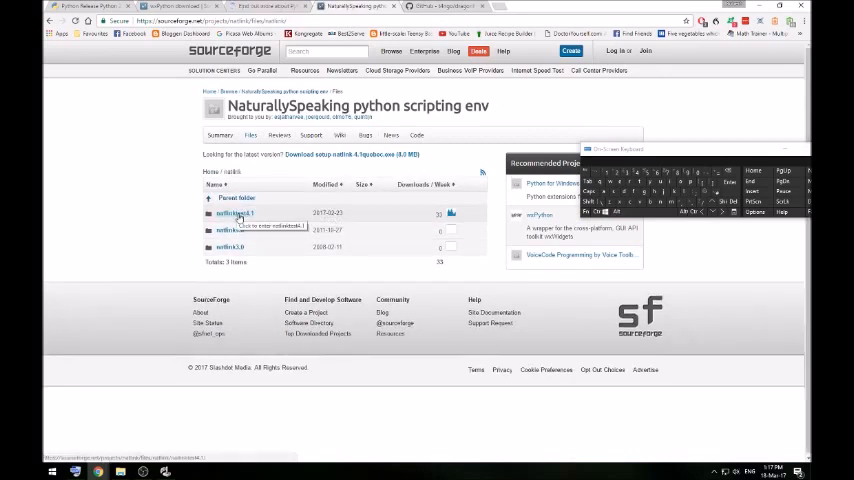
- Download the NatLink installer from the project's natlink folder and launch it from the browser bar
click(232, 212)
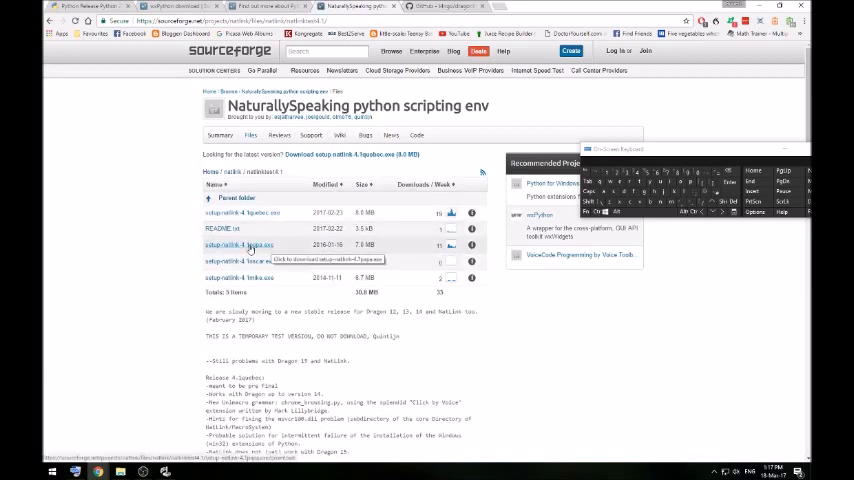
click(238, 244)
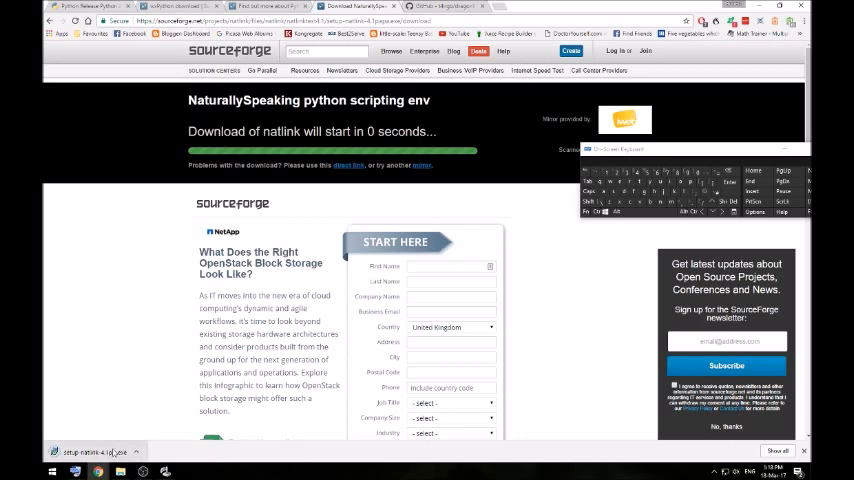
click(96, 452)
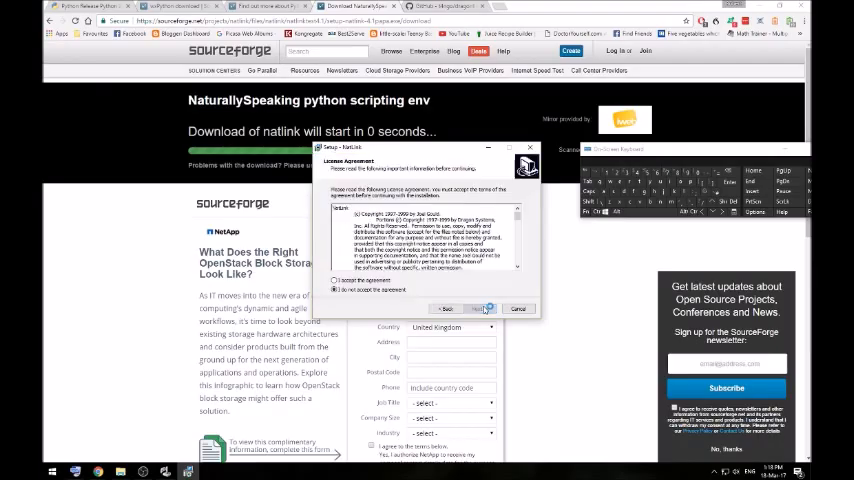
- Accept the NatLink license, keep the existing destination and Start Menu folders, and complete the wizard
click(334, 280)
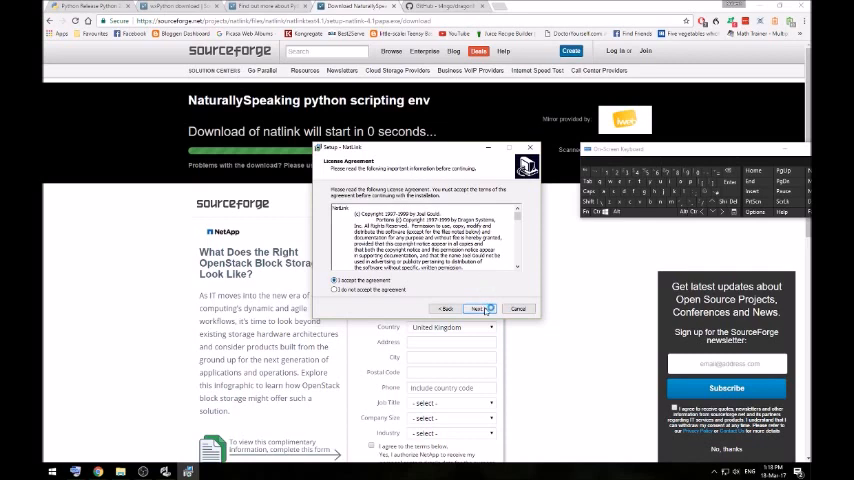
click(478, 308)
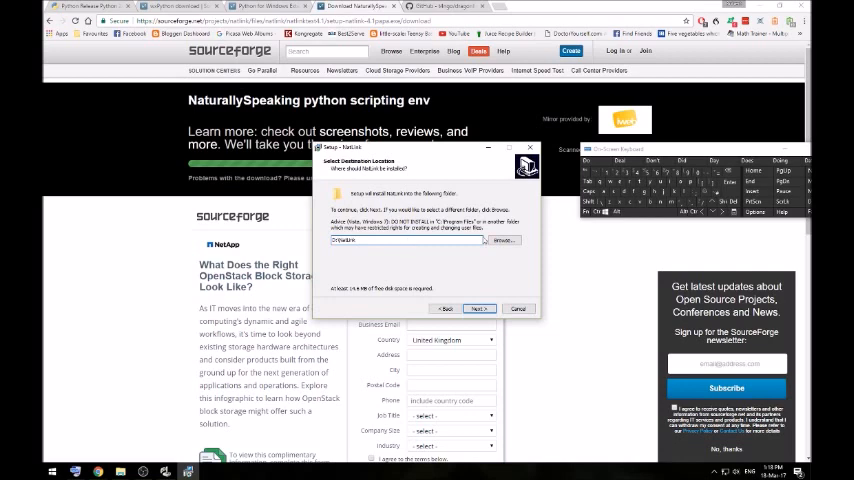
click(478, 308)
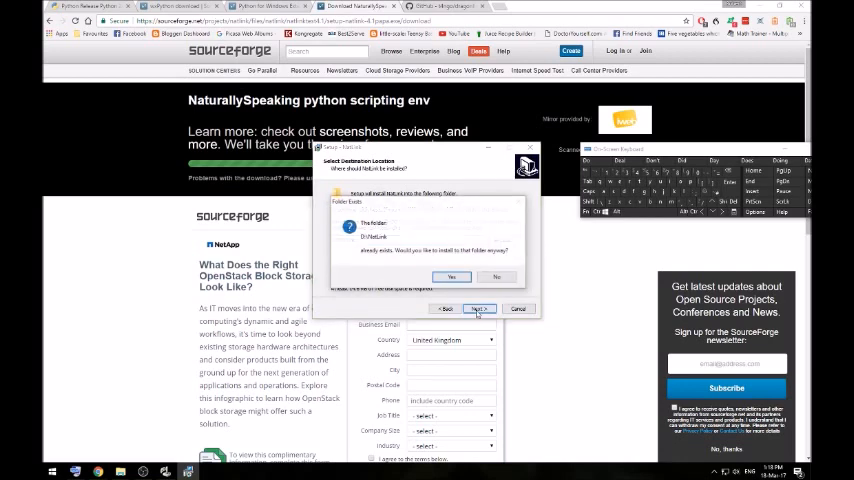
click(452, 276)
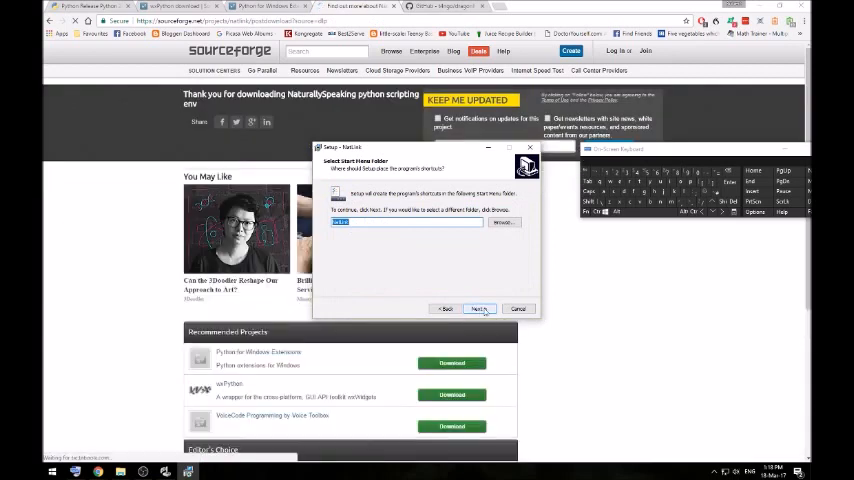
click(478, 308)
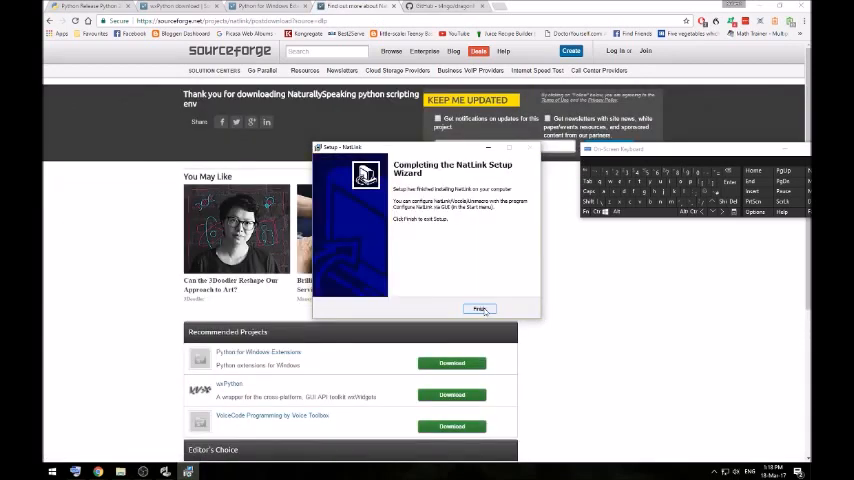
click(480, 308)
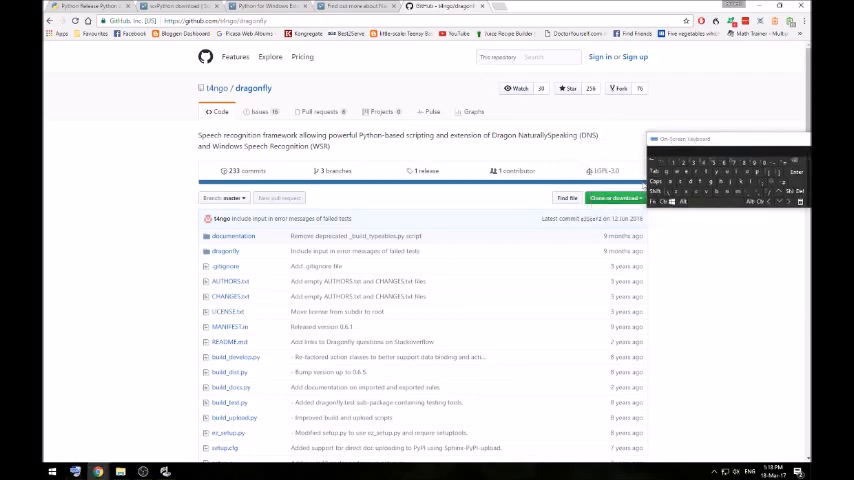
- Download the dragonfly repository as dragonfly-master.zip via 'Clone or download'
click(616, 196)
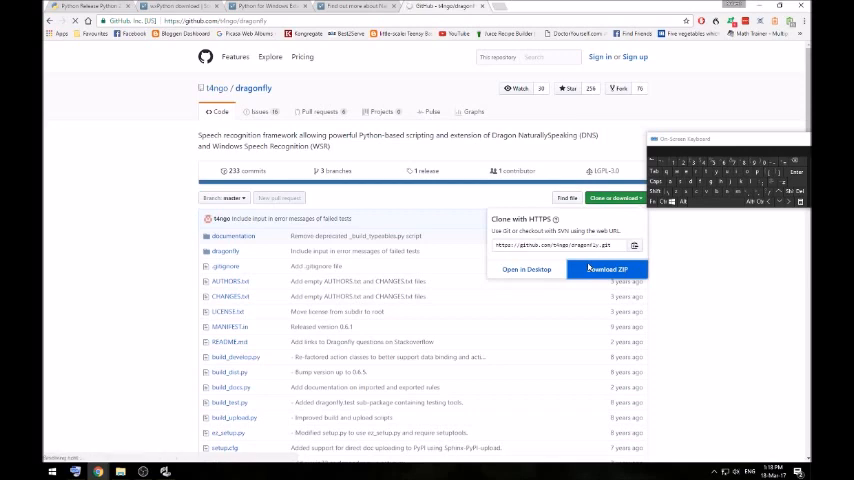
click(608, 268)
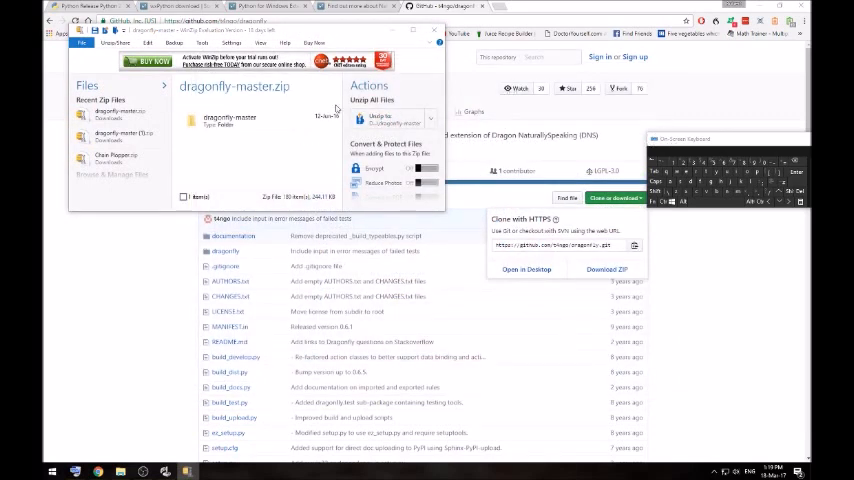
- Choose 'Unzip to' for dragonfly-master and browse to the NatLink folder as its destination
right_click(228, 120)
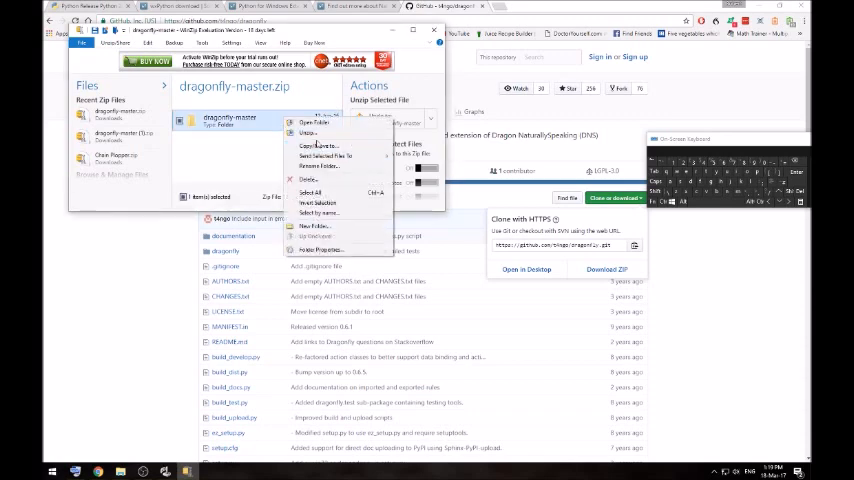
click(320, 144)
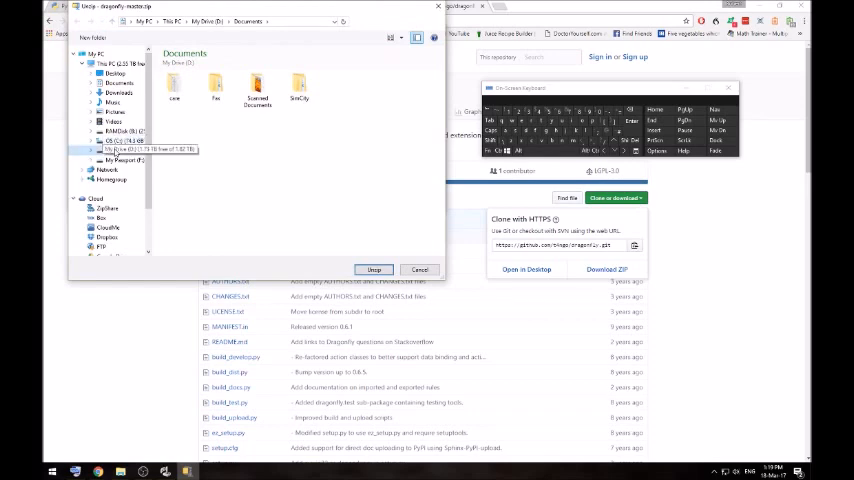
click(124, 150)
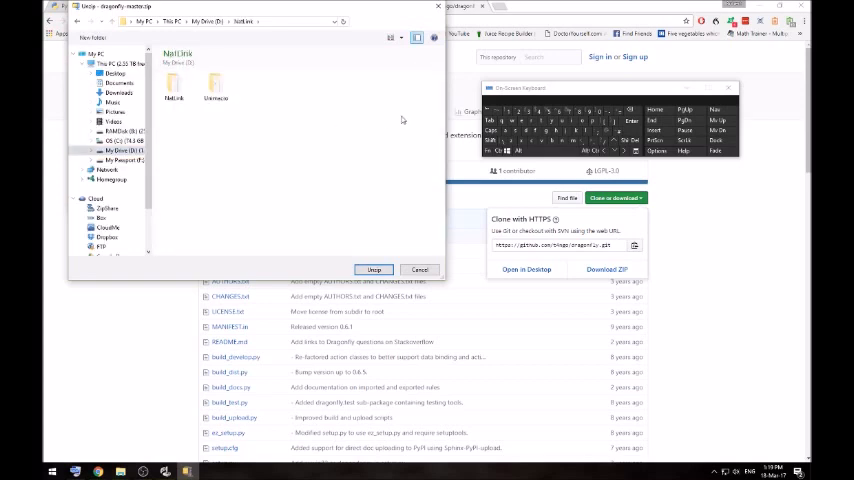
click(108, 152)
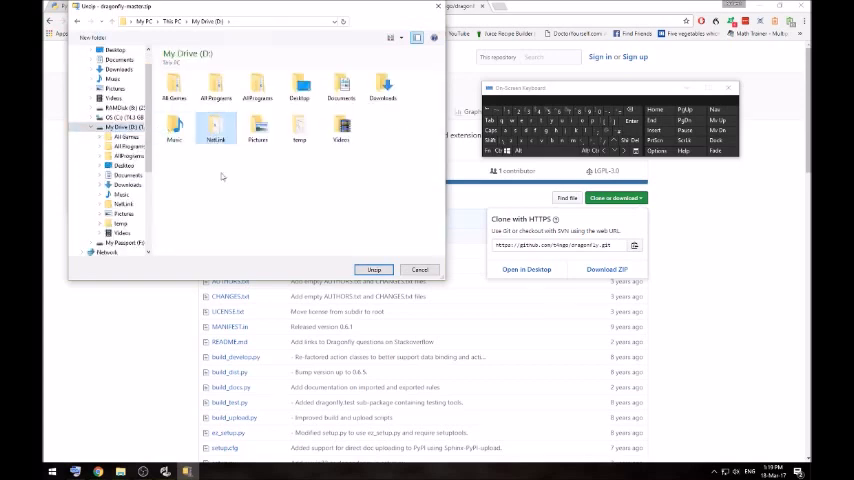
mouse_move(424, 220)
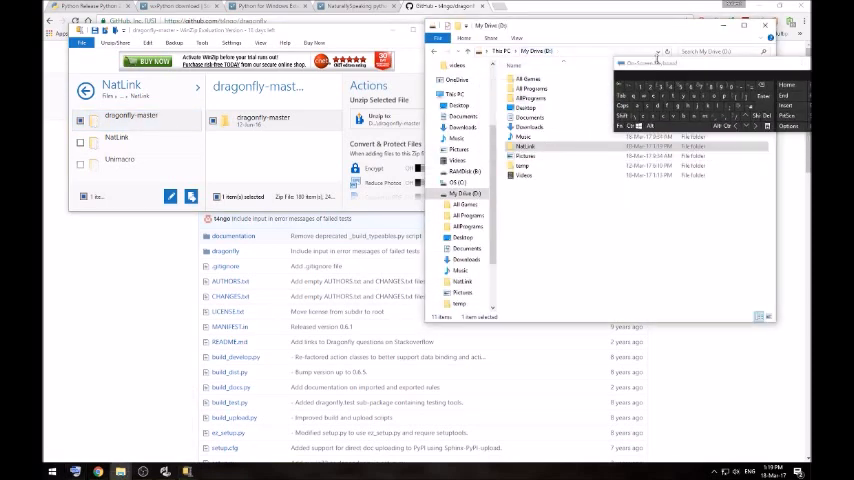
- Navigate into NatLink\dragonfly-master and open a command window at that folder
double_click(524, 148)
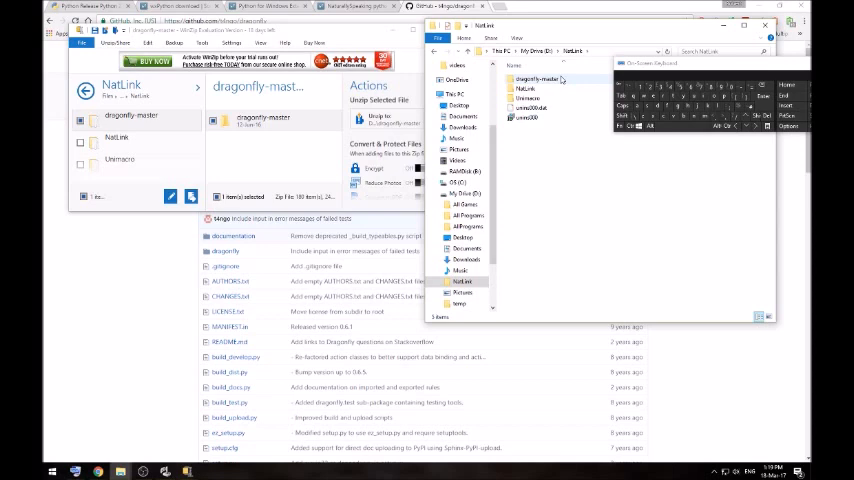
double_click(540, 80)
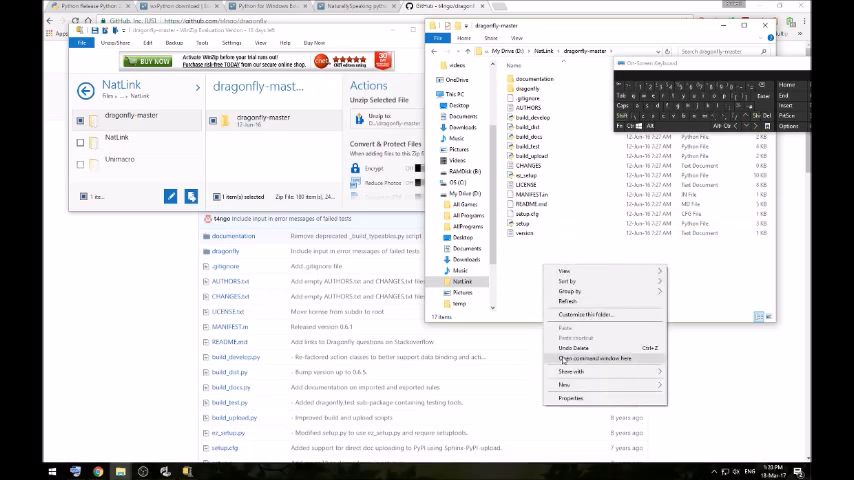
click(594, 358)
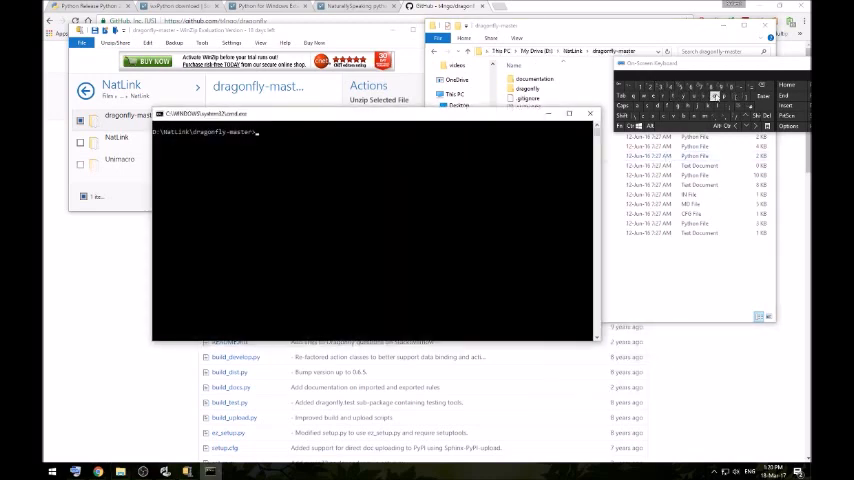
- Run 'python setup.py install' to build and install the dragonfly package
text(python)
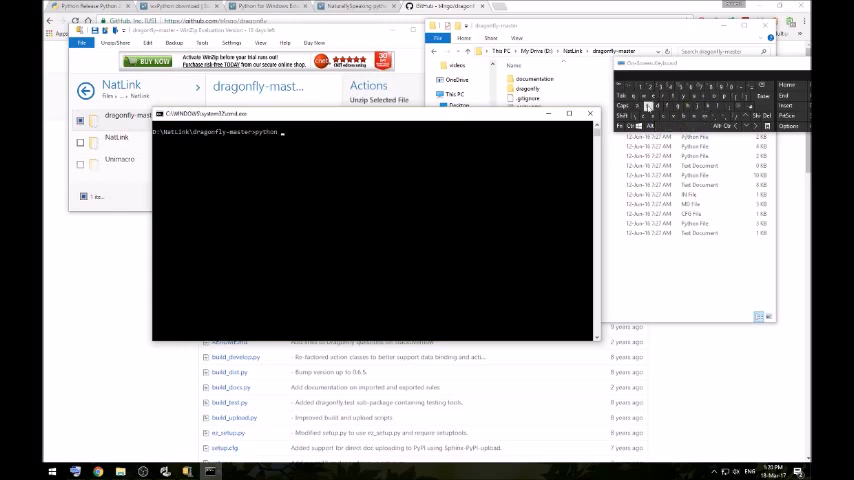
text(setu)
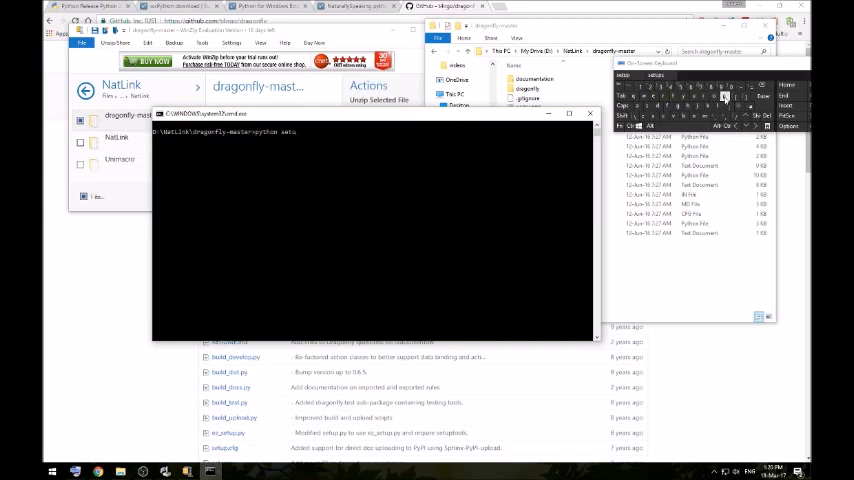
text(p.py)
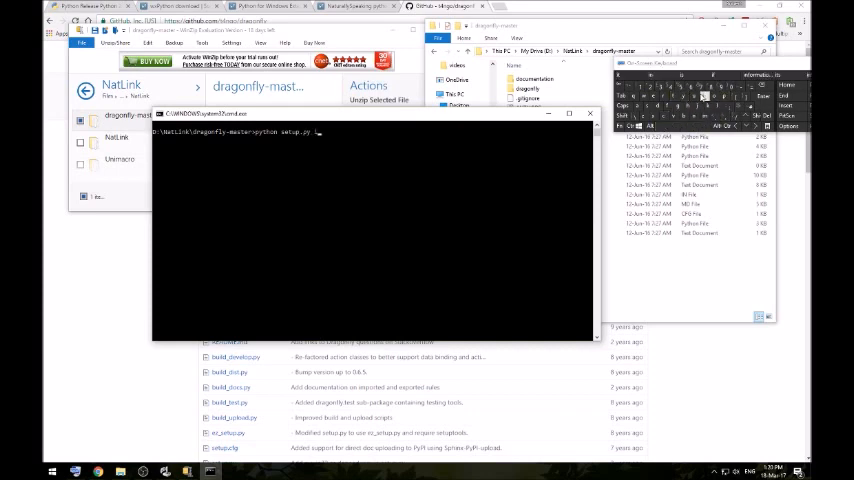
text(inst)
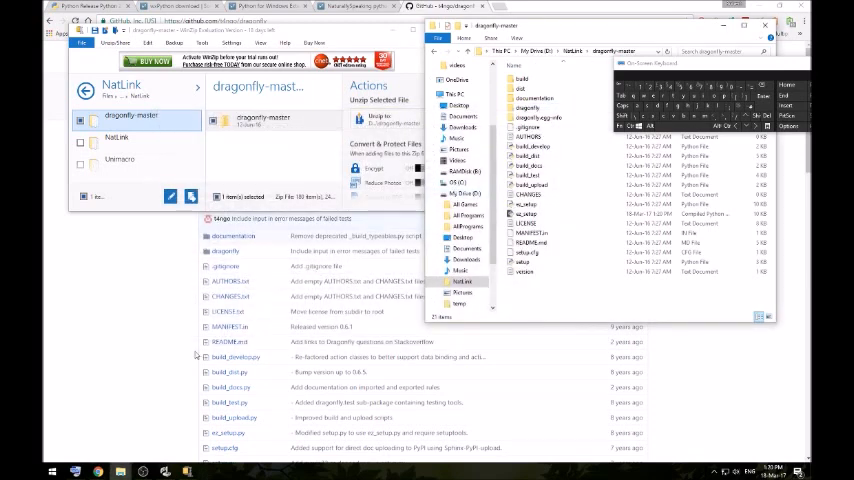
- Start 'Configure NatLink via GUI' from the NatLink group in the Start menu
click(52, 472)
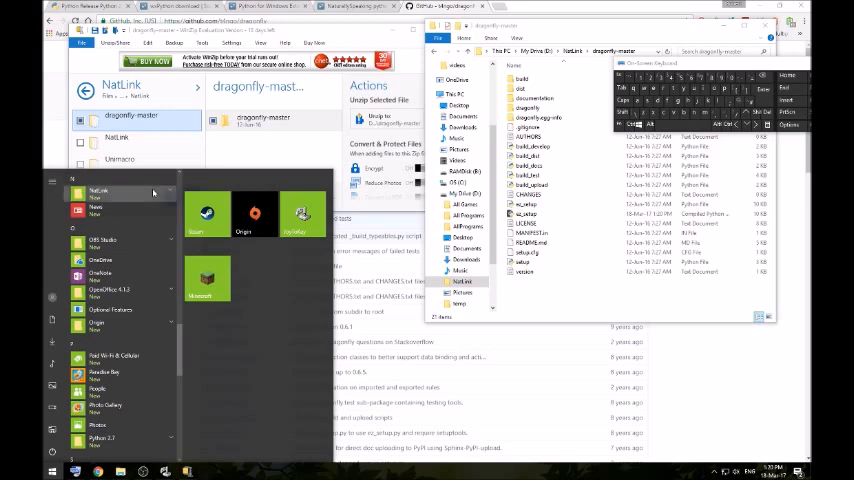
click(98, 190)
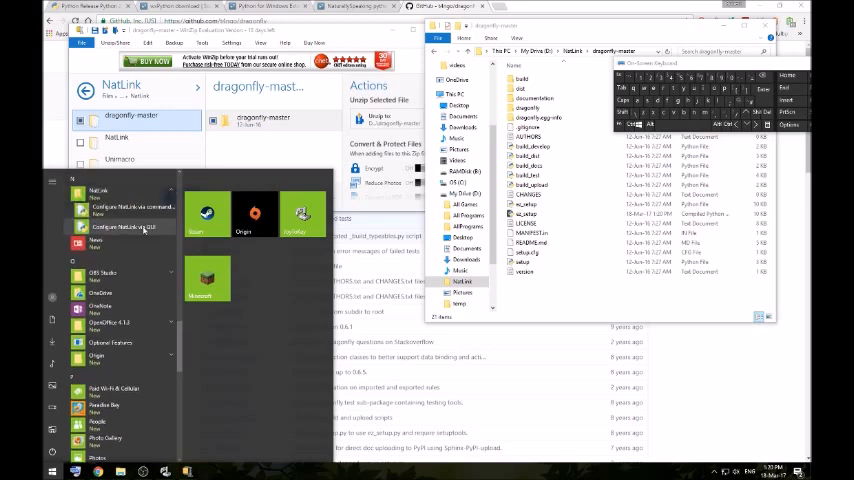
click(130, 228)
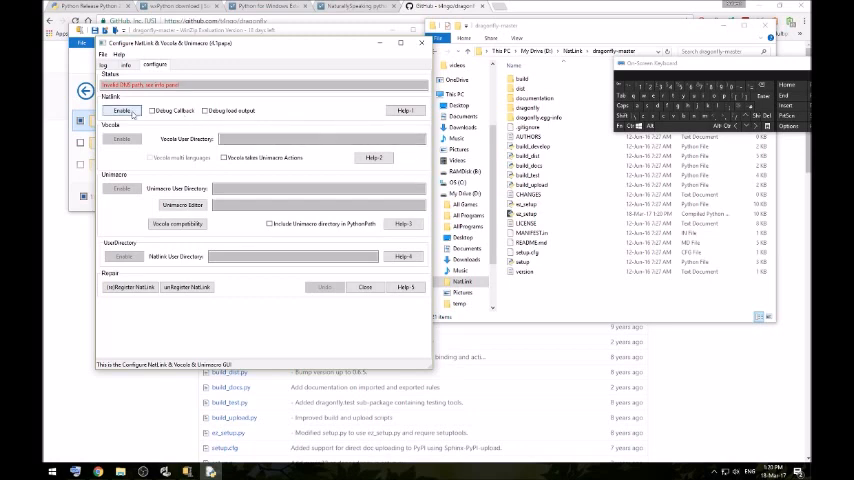
- Begin enabling Vocola and browse into Documents for its user-files folder
click(120, 110)
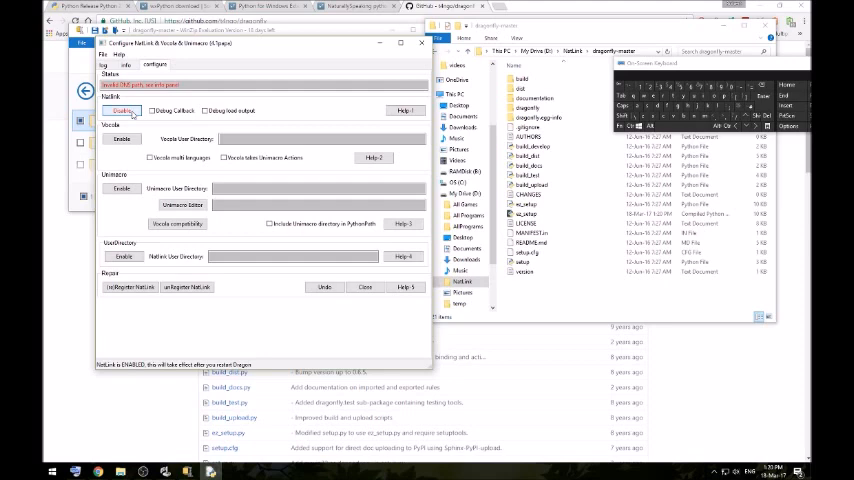
click(122, 138)
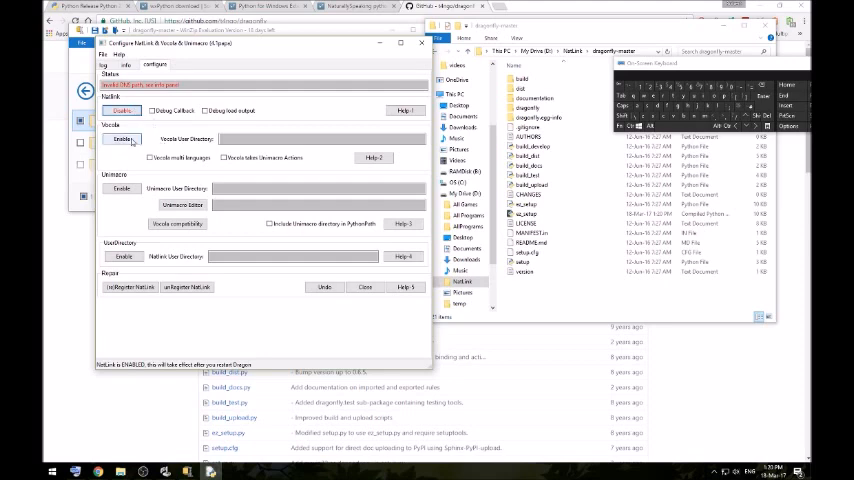
click(124, 138)
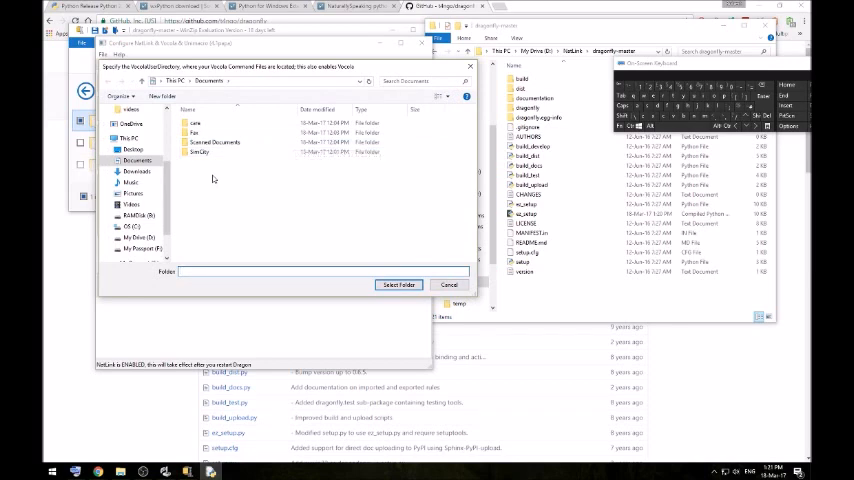
click(216, 142)
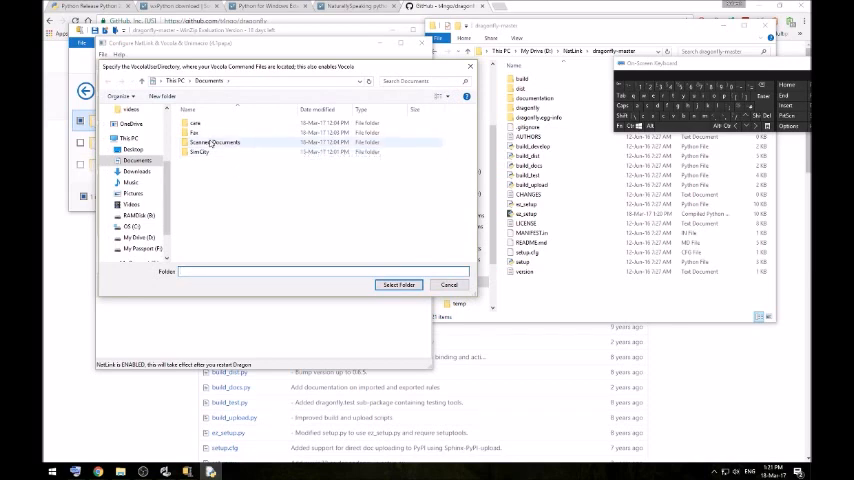
mouse_move(216, 142)
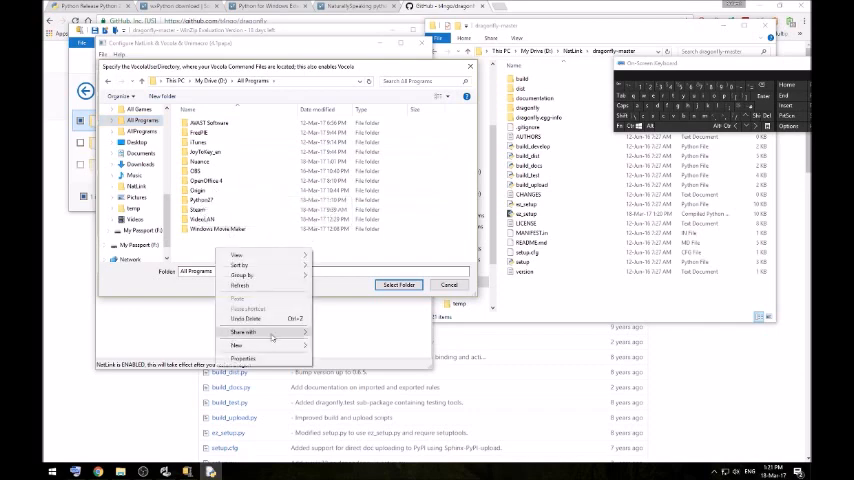
- Create a new folder named Vocola and select it as the Vocola user directory
click(236, 344)
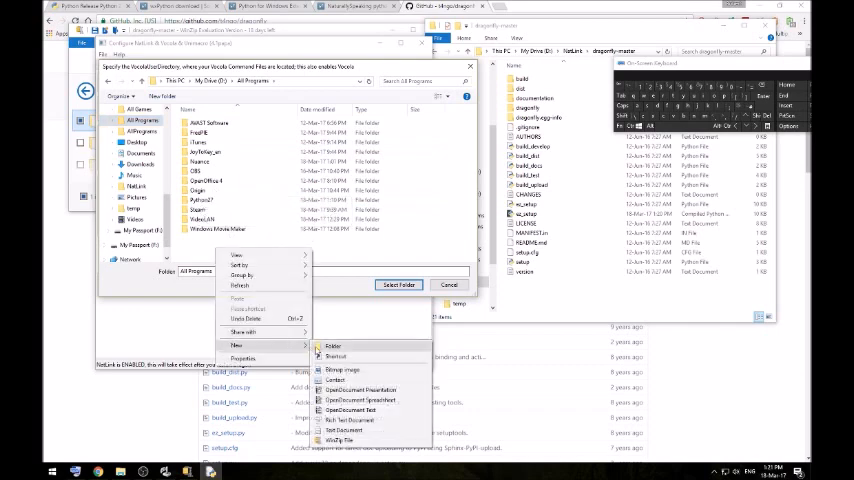
click(332, 348)
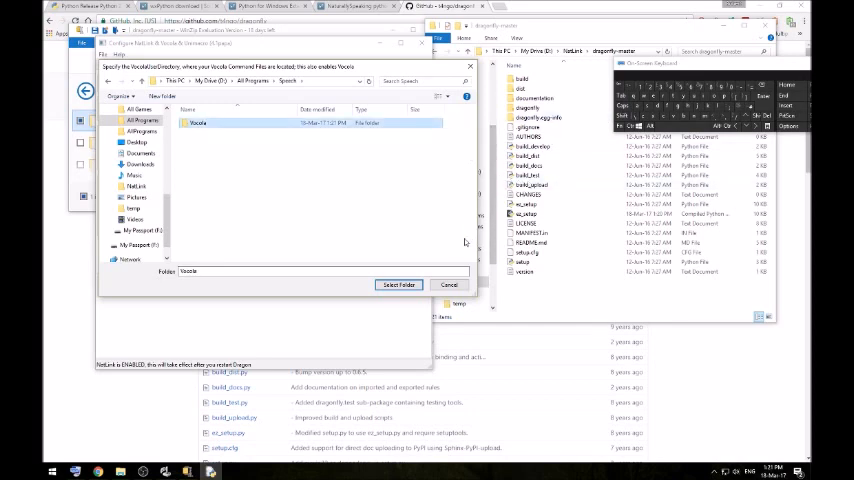
click(400, 284)
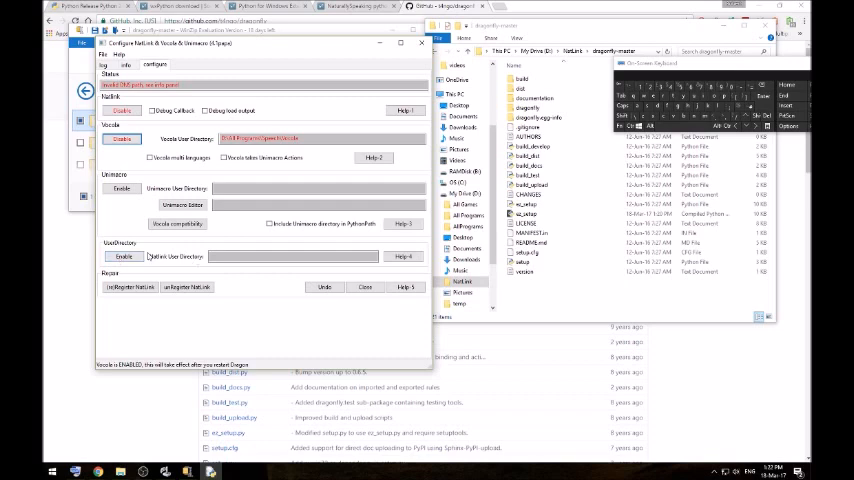
- Enable the NatLink user directory, selecting the Dragonfly folder under D:\All Programs\Speech
click(124, 256)
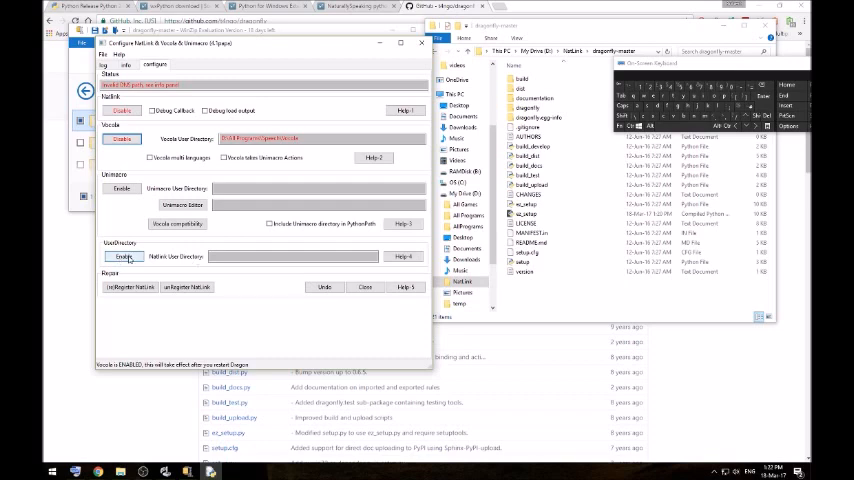
click(124, 256)
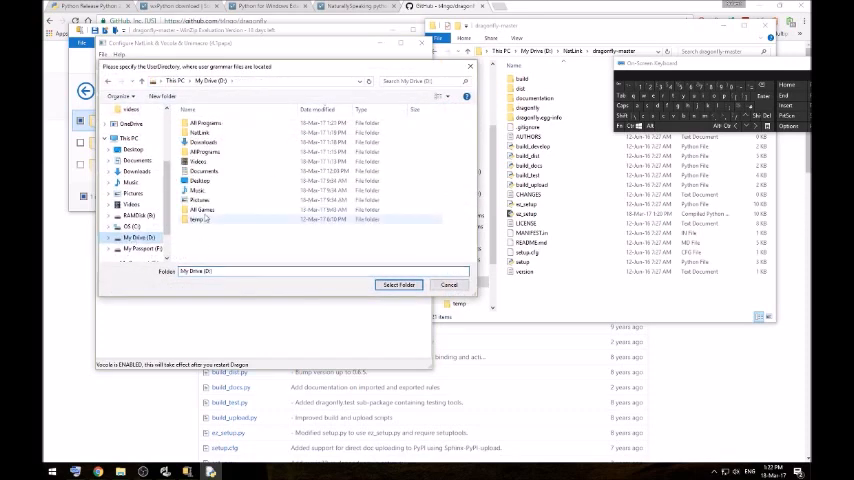
click(200, 132)
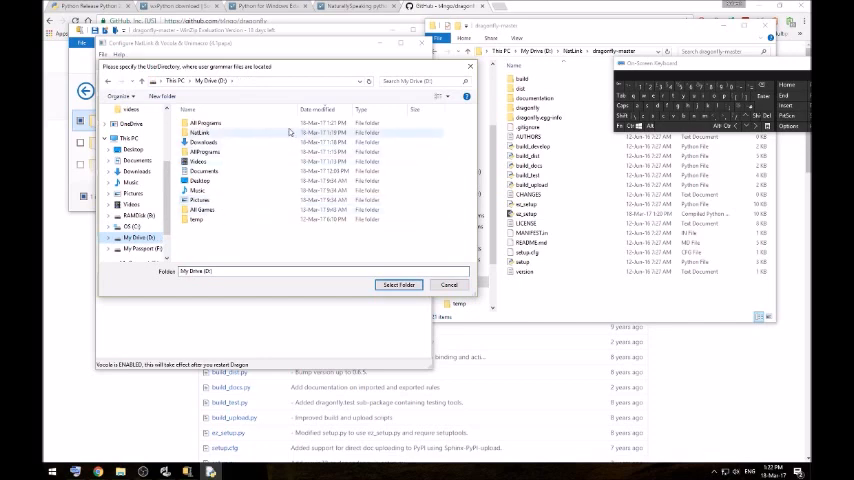
click(204, 122)
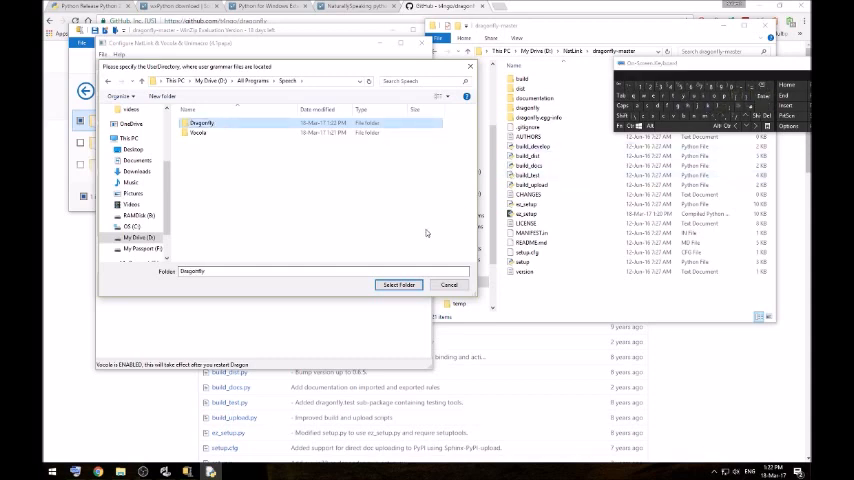
click(400, 284)
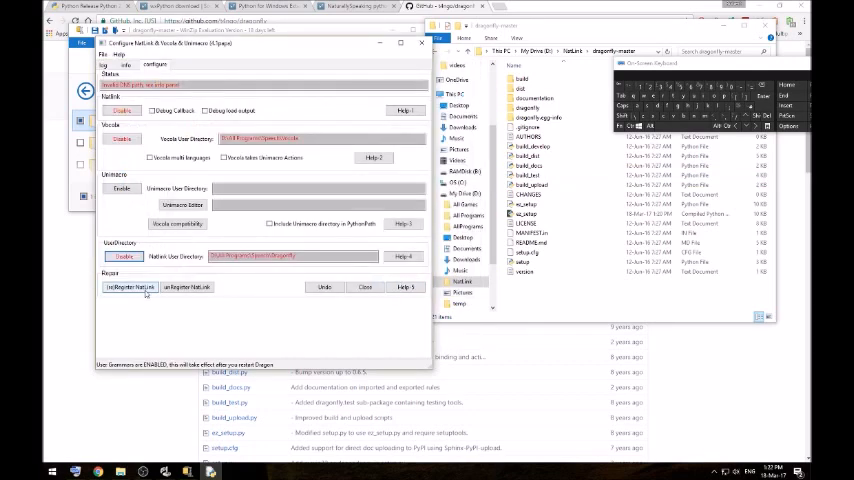
- Acknowledge both restart-Dragon-and-Python notices and close the configuration program
click(130, 288)
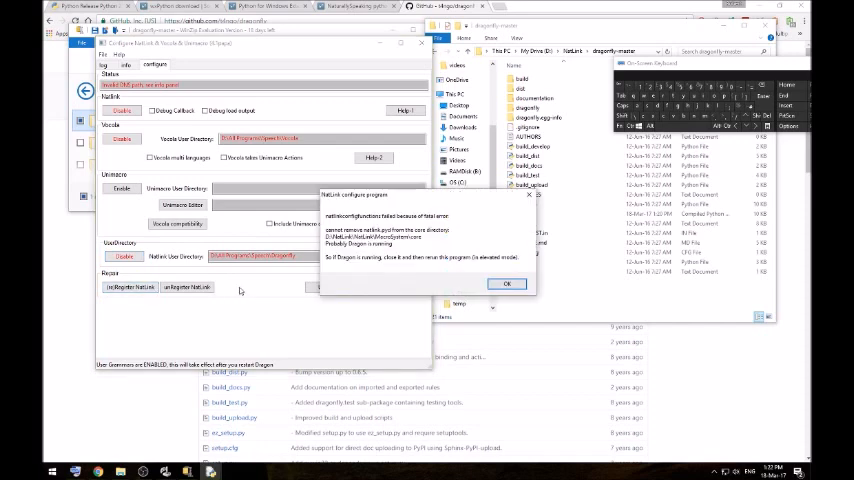
mouse_move(392, 282)
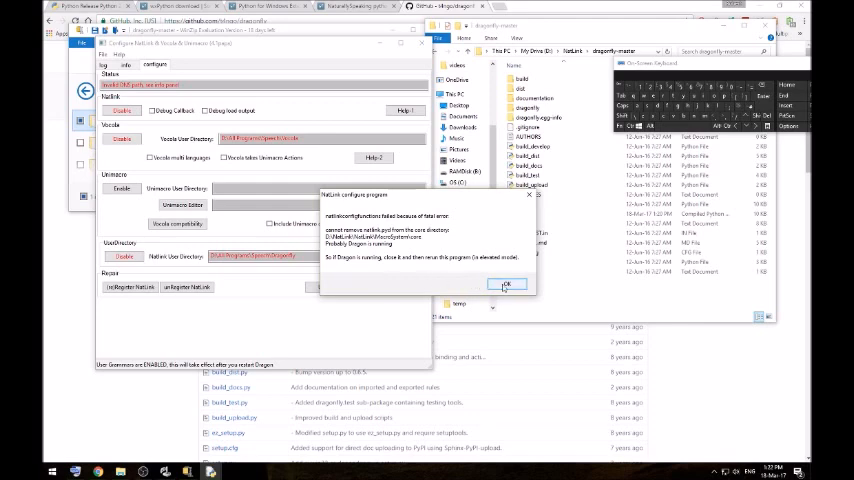
click(506, 284)
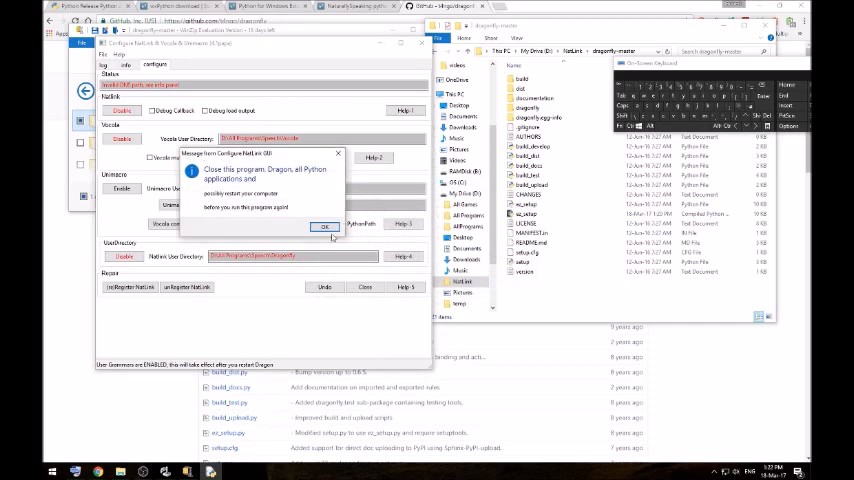
click(322, 226)
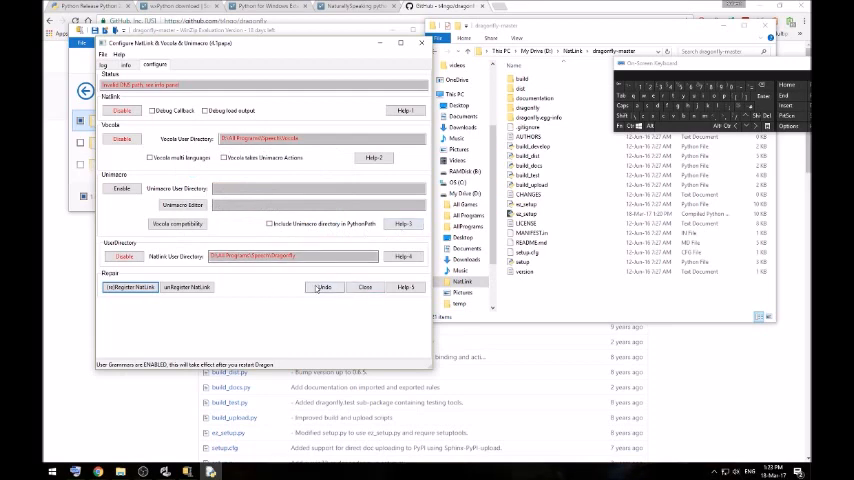
click(324, 288)
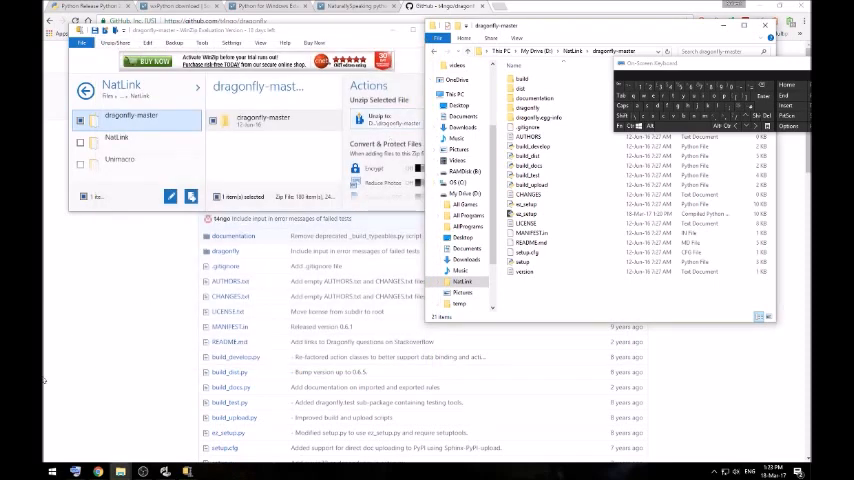
- Reach Configure NatLink through All apps under the Dragon NaturallySpeaking group
click(52, 472)
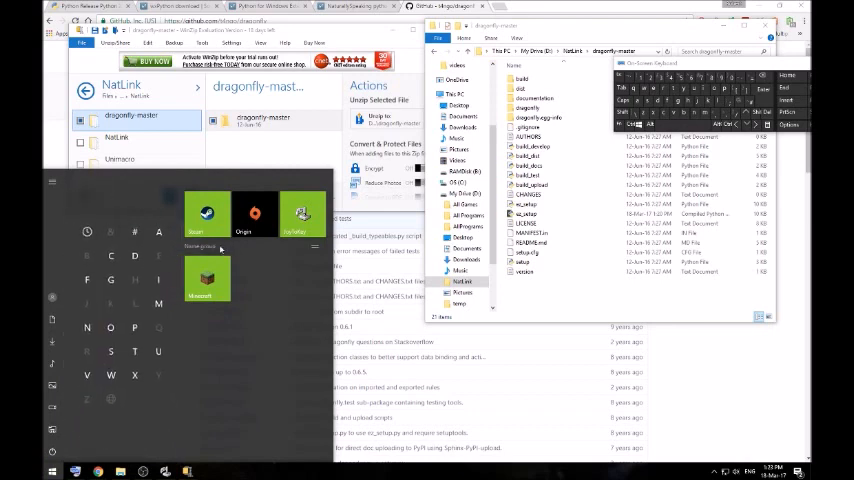
click(14, 472)
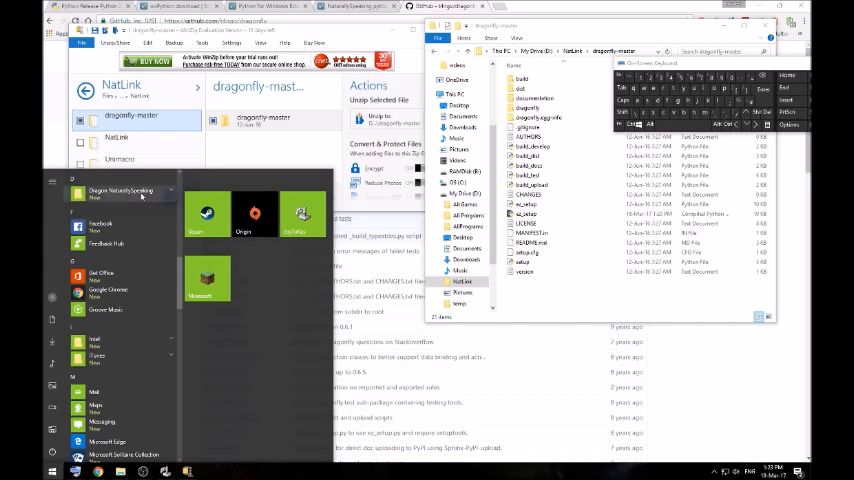
click(122, 192)
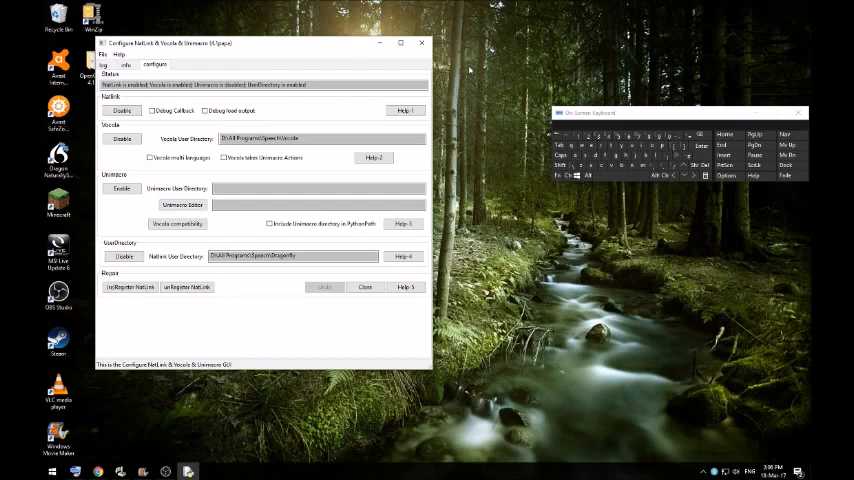
mouse_move(316, 72)
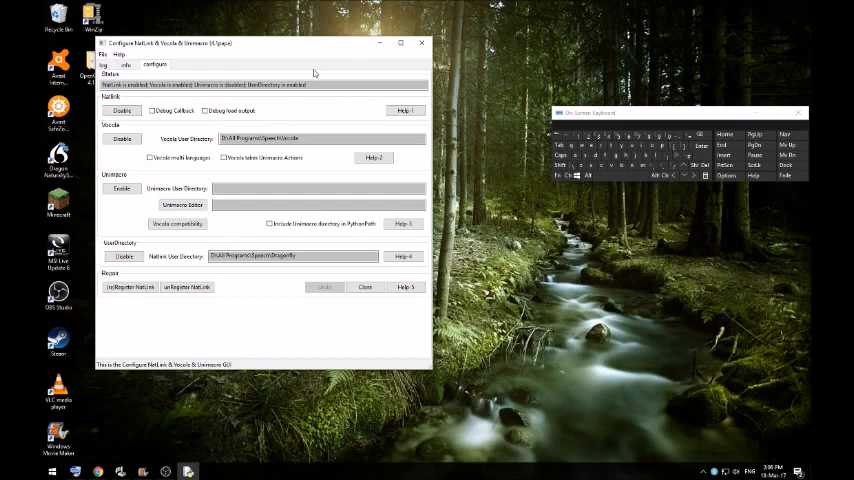
mouse_move(224, 76)
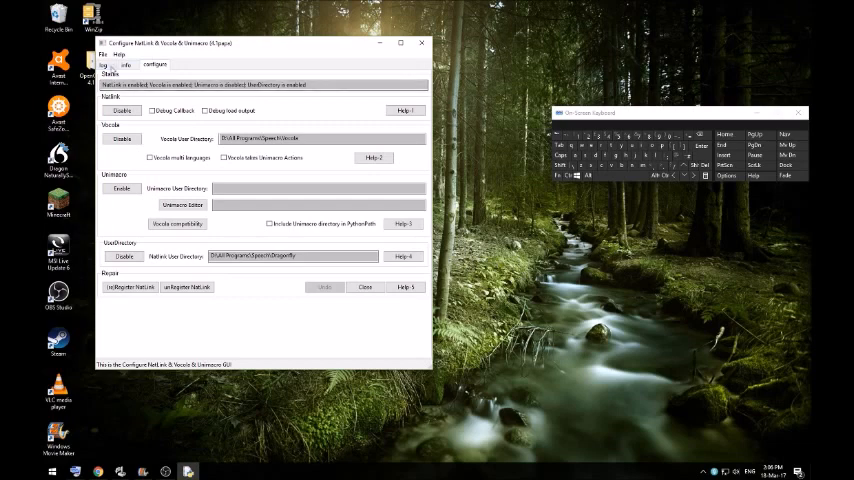
- View the info page with Dragon and Python versions and install paths
click(108, 76)
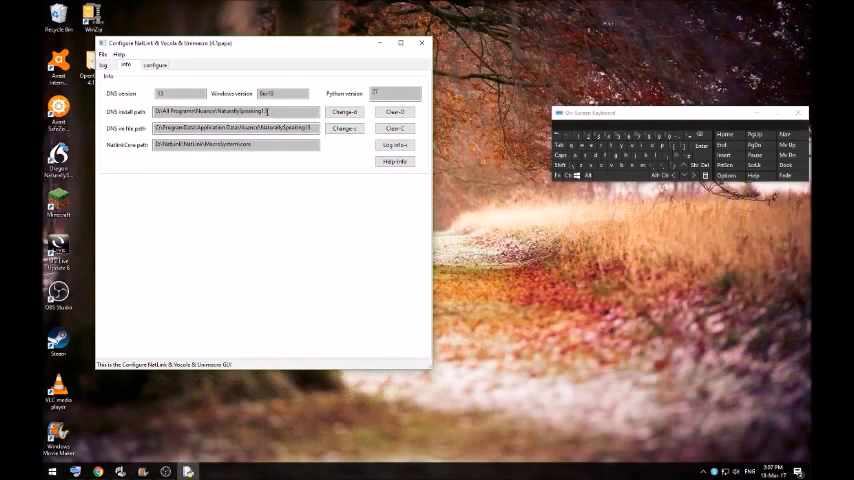
click(156, 64)
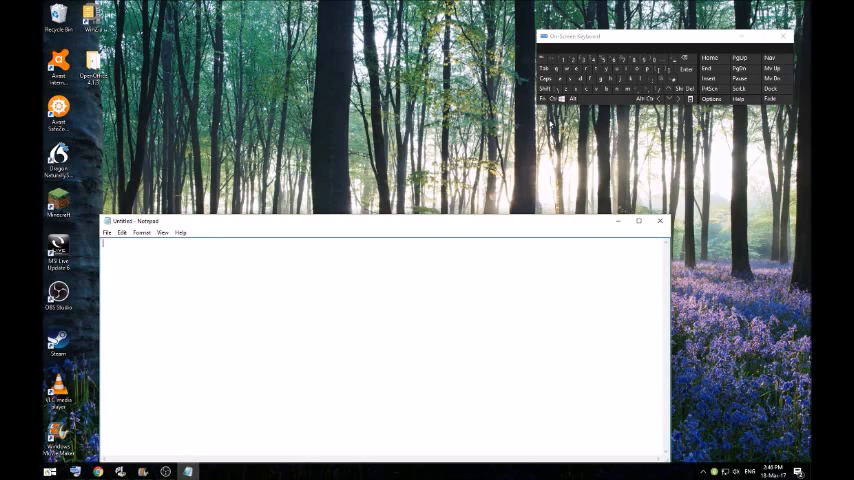
- Write '# Voice commands for notepad' and the line test command = "hello world";
text(Voice commands for notepad)
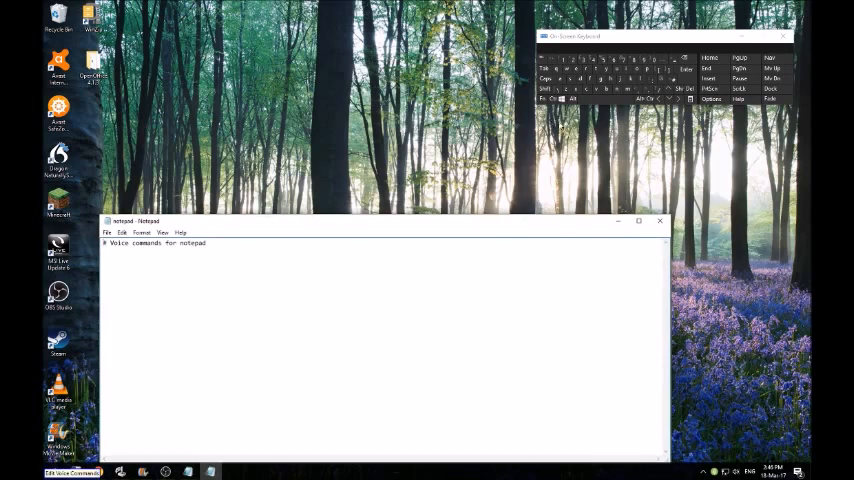
click(686, 68)
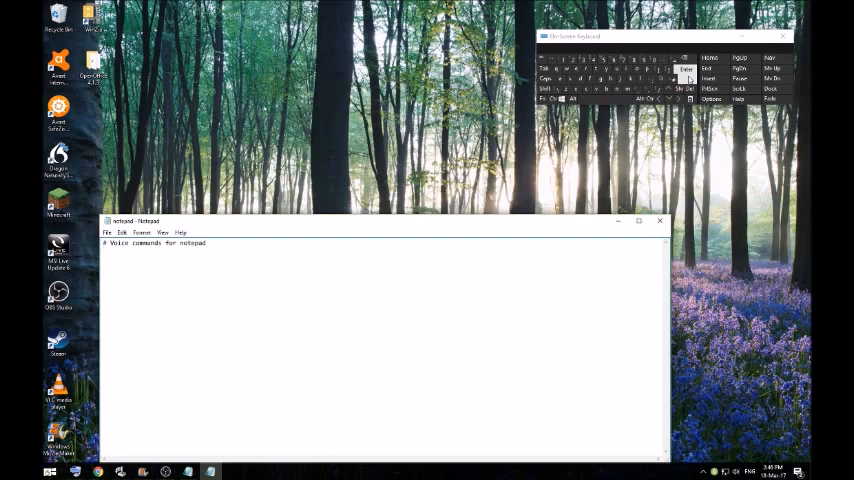
text(test command = ')
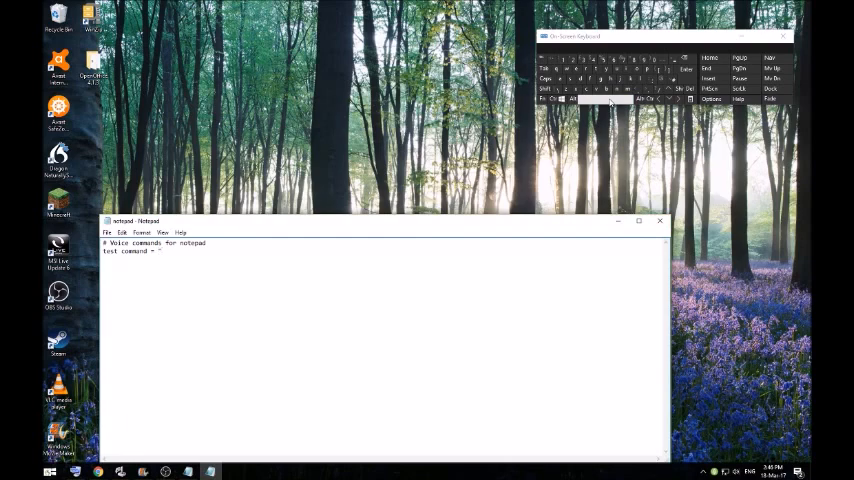
text(hello world!";)
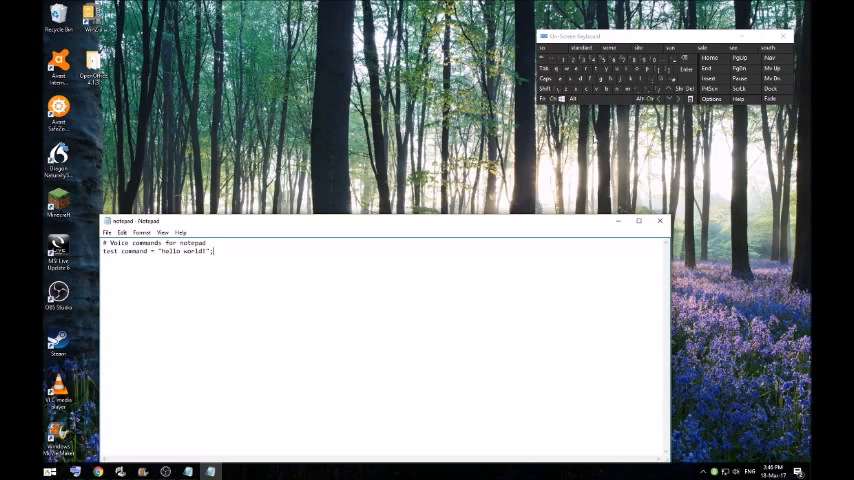
mouse_move(660, 220)
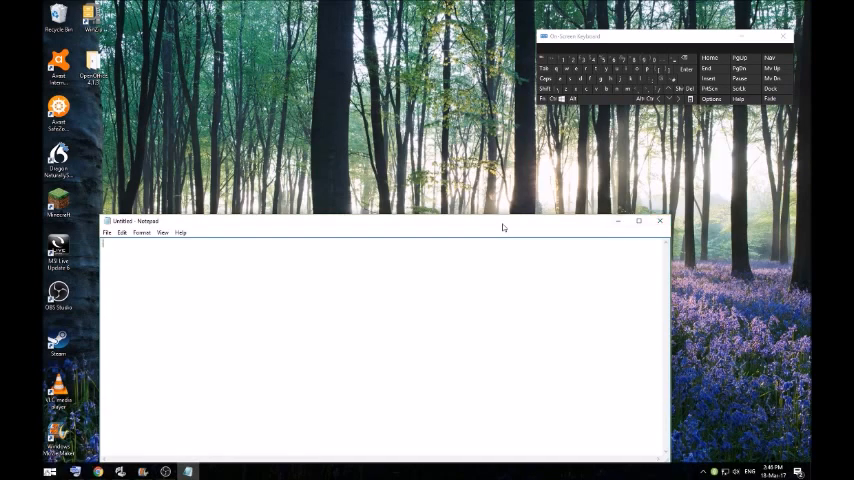
- With 'hello world!' typed by the command, close Notepad choosing Don't Save
text(hello world!)
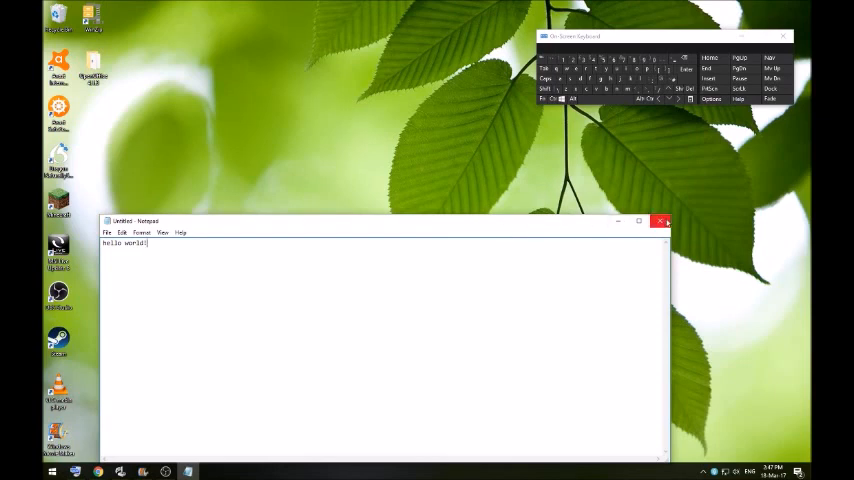
click(660, 220)
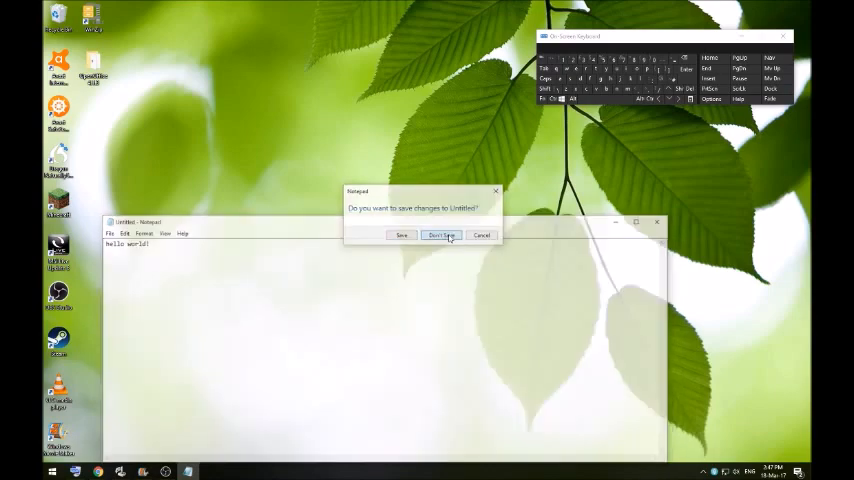
click(440, 236)
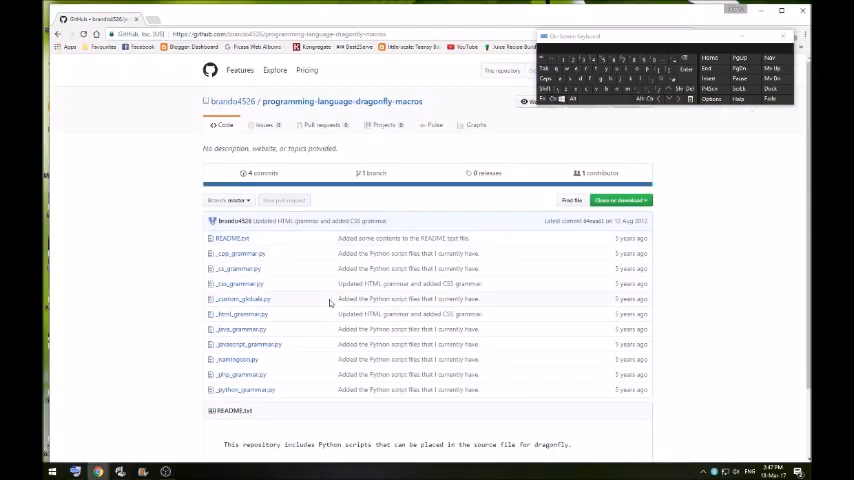
mouse_move(252, 258)
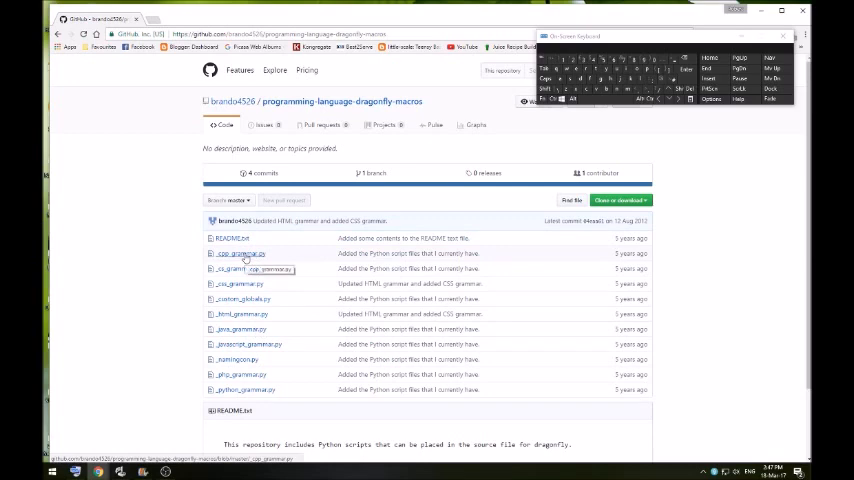
- Download the dragonfly macros repository as a ZIP and open the downloaded archive
right_click(236, 252)
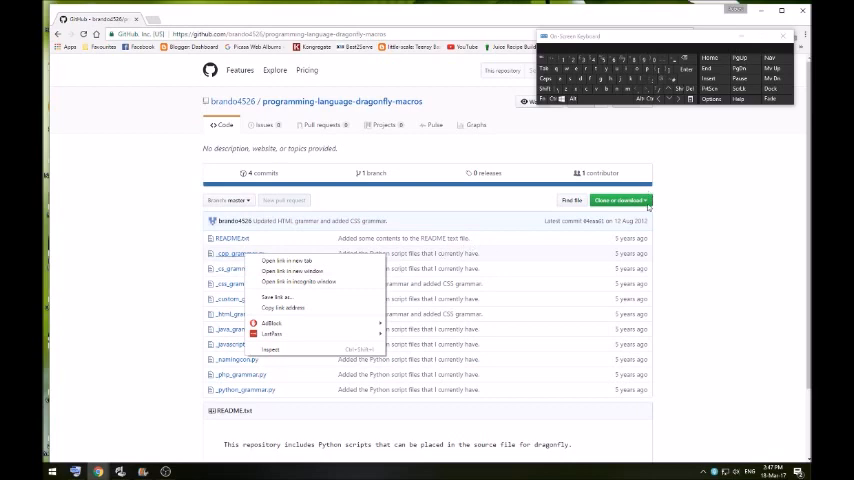
click(620, 200)
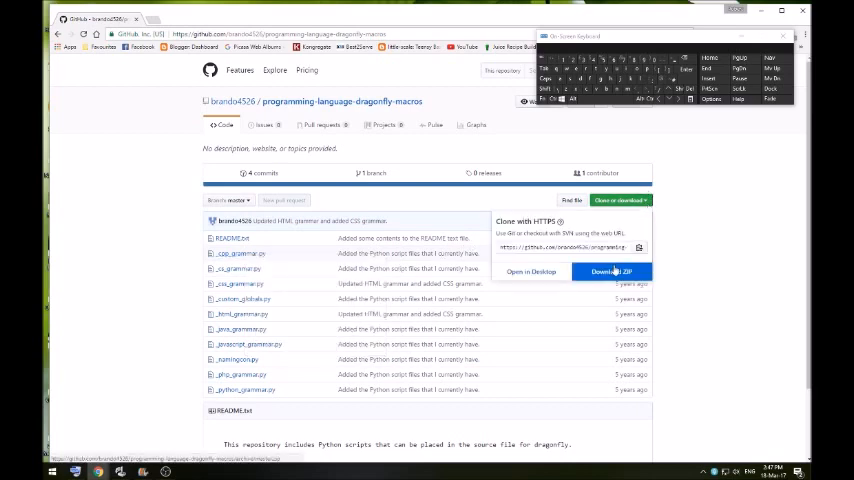
click(612, 272)
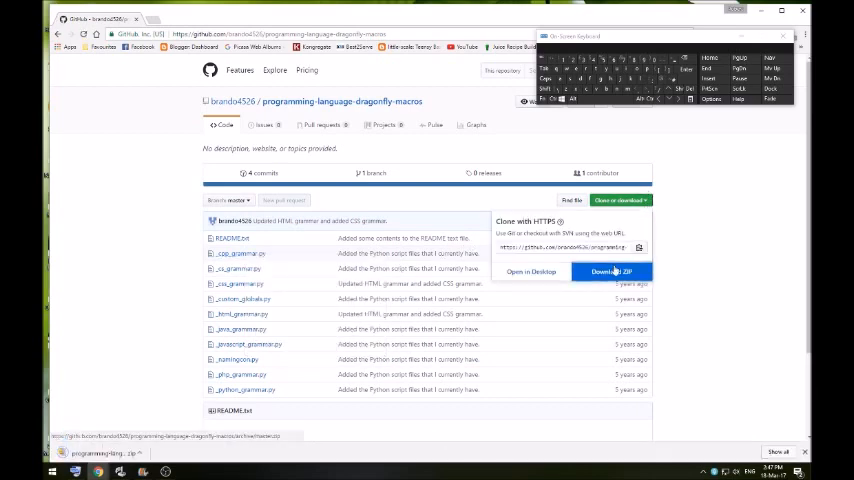
click(612, 272)
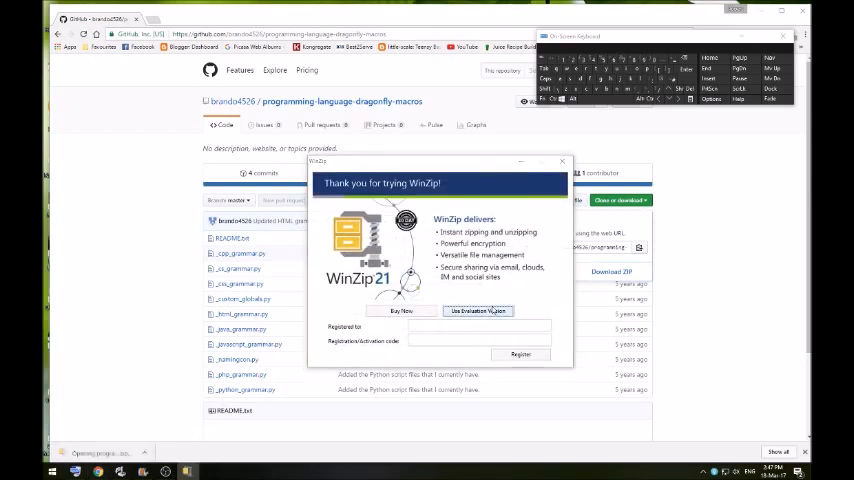
- Continue with the WinZip evaluation version and close the welcome screen
click(562, 160)
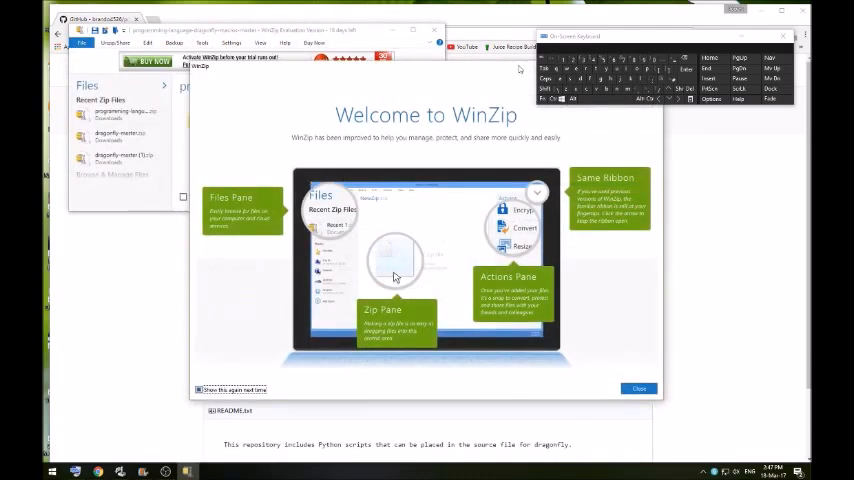
click(638, 388)
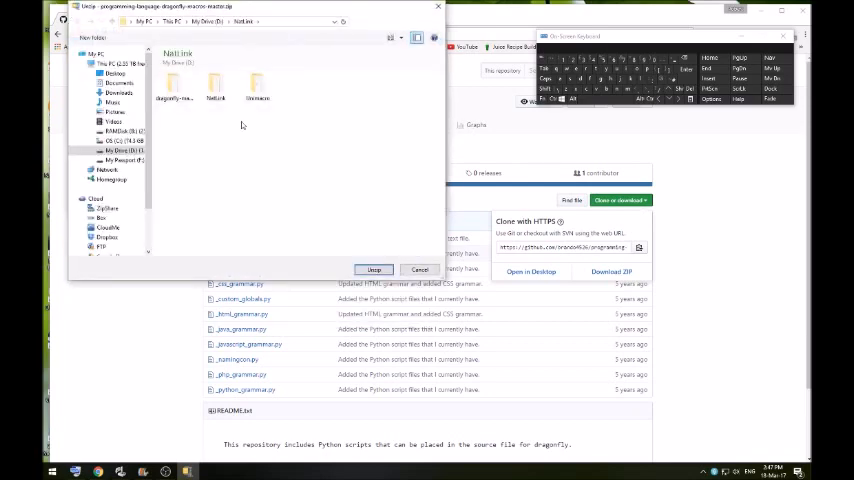
mouse_move(152, 100)
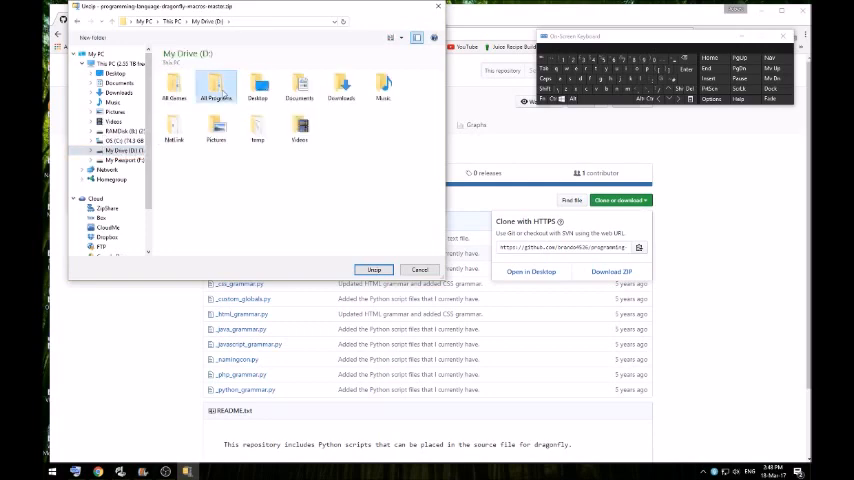
- Unzip the C grammar file into D:\All Programs\Speech\Dragonfly and bring up File Explorer
double_click(216, 84)
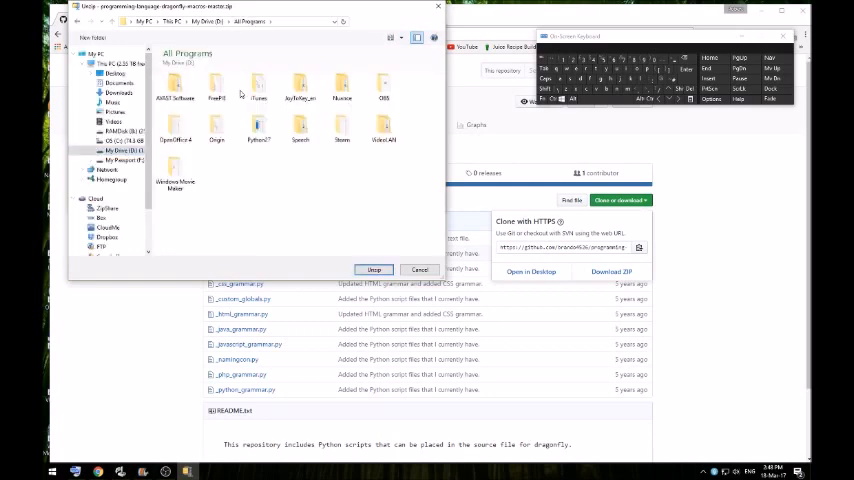
click(300, 126)
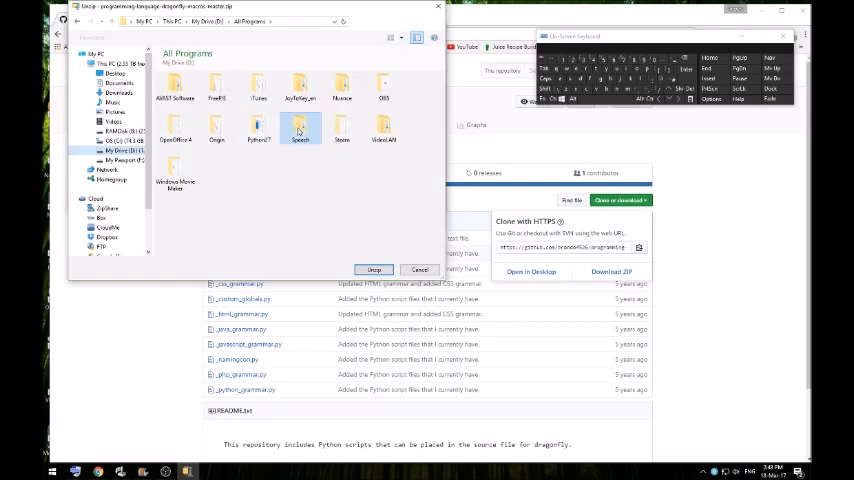
double_click(300, 128)
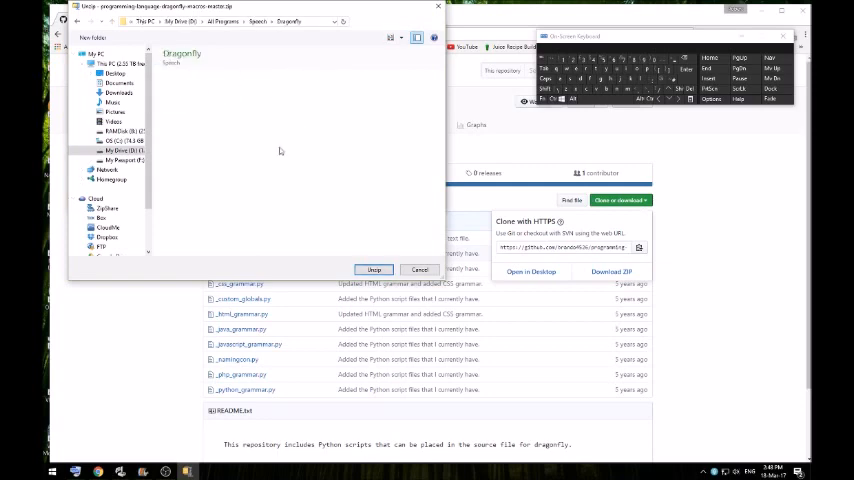
mouse_move(322, 148)
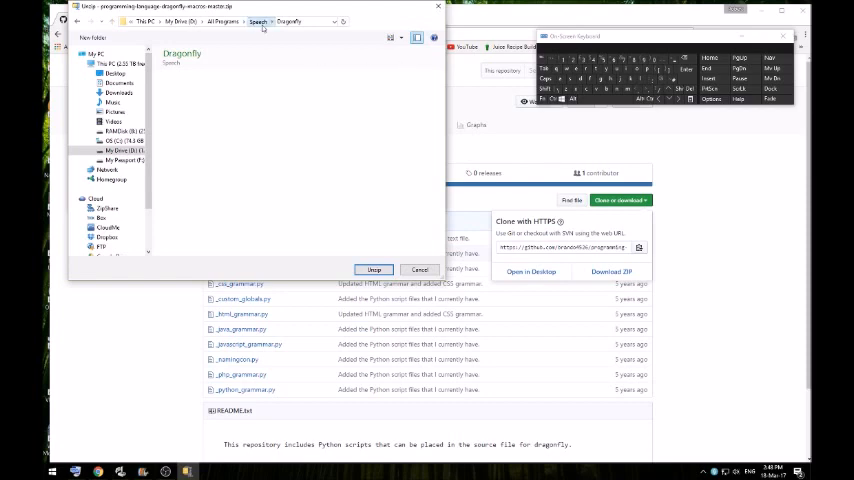
click(258, 20)
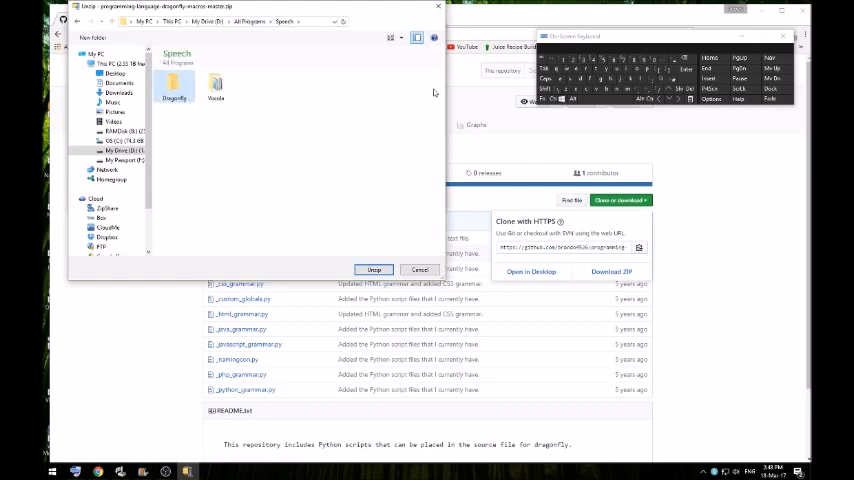
click(372, 268)
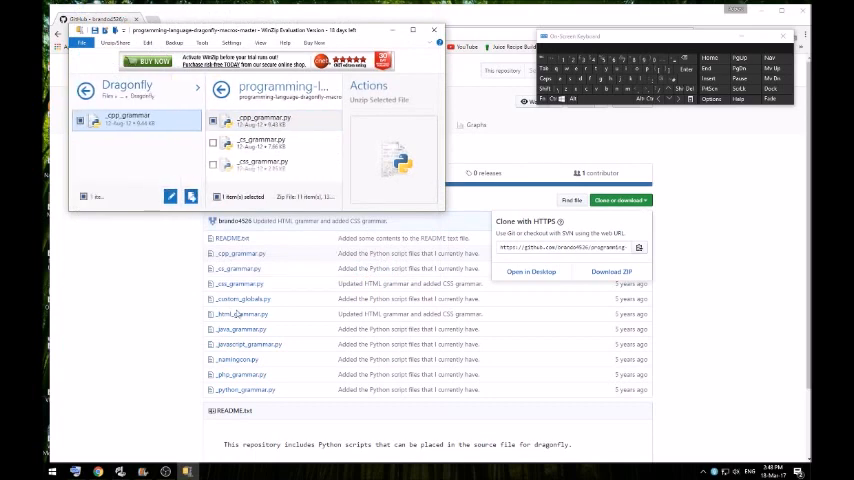
mouse_move(128, 424)
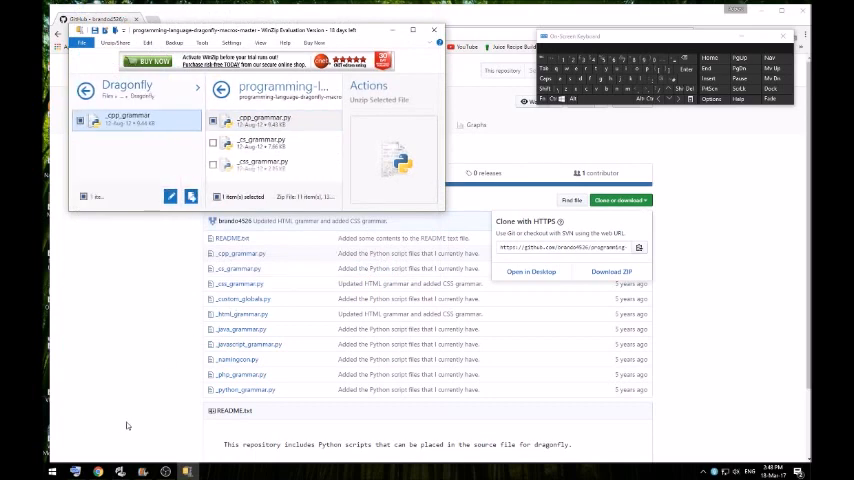
click(54, 472)
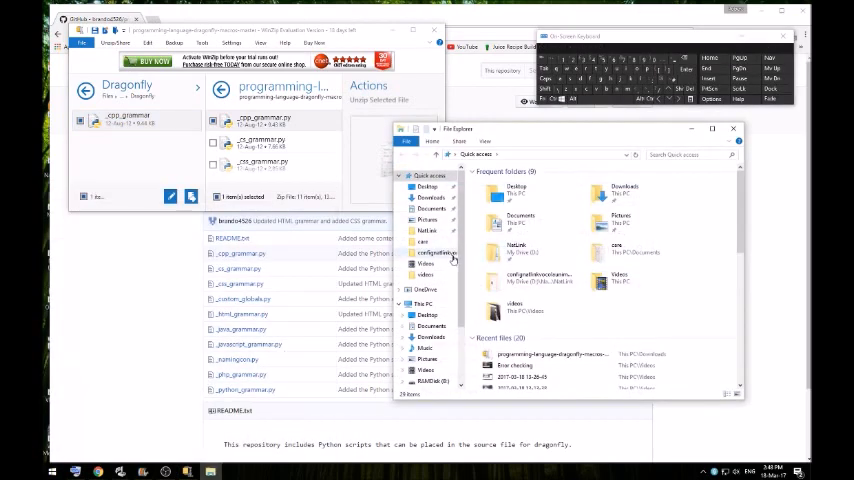
- Navigate from This PC through drive D, All Programs and Speech into the Dragonfly folder
click(424, 304)
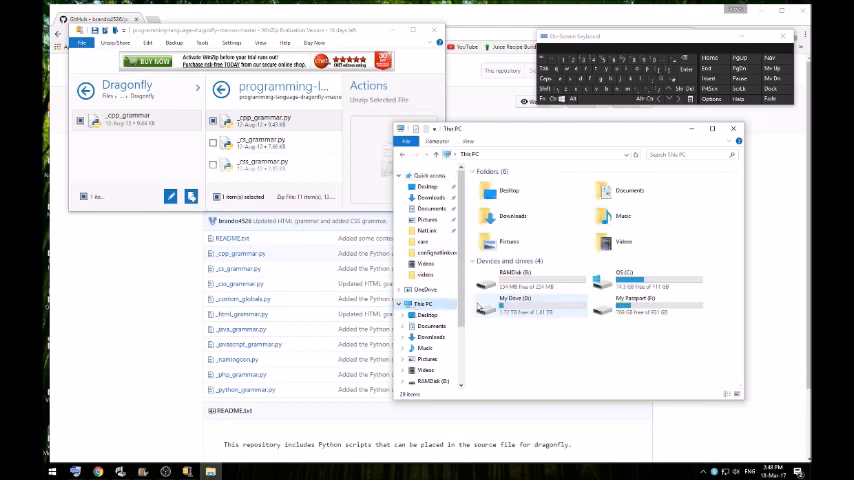
double_click(524, 310)
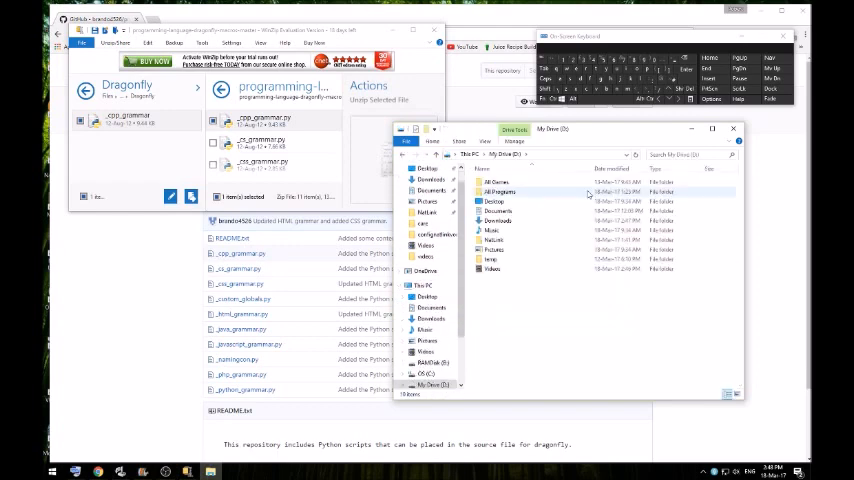
double_click(498, 192)
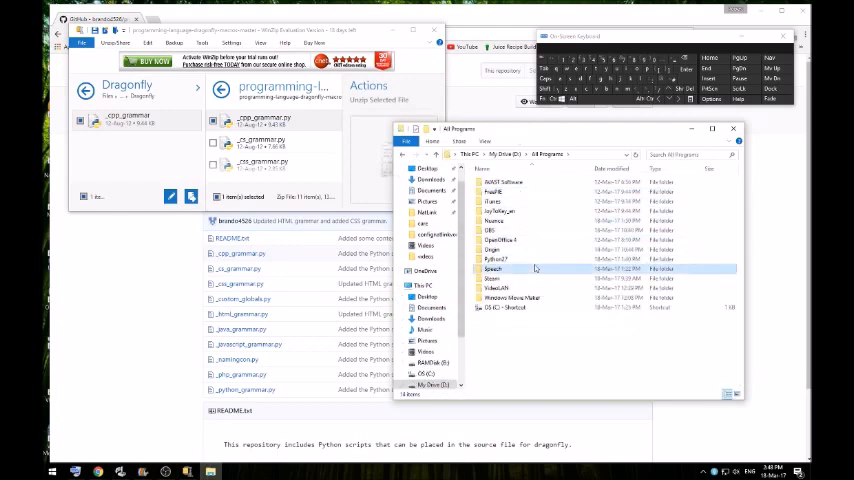
double_click(492, 268)
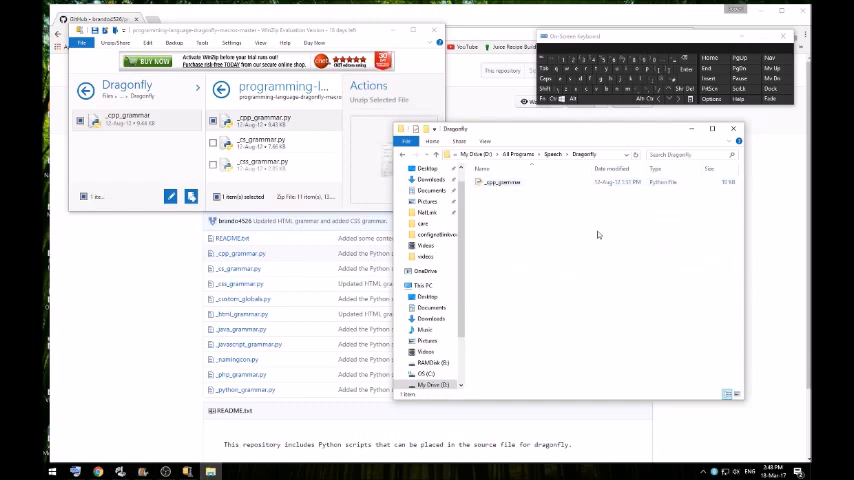
mouse_move(644, 322)
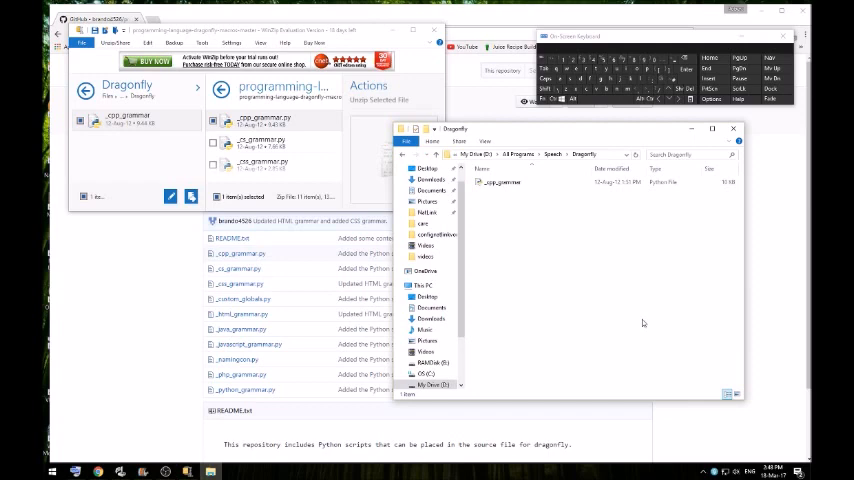
mouse_move(692, 388)
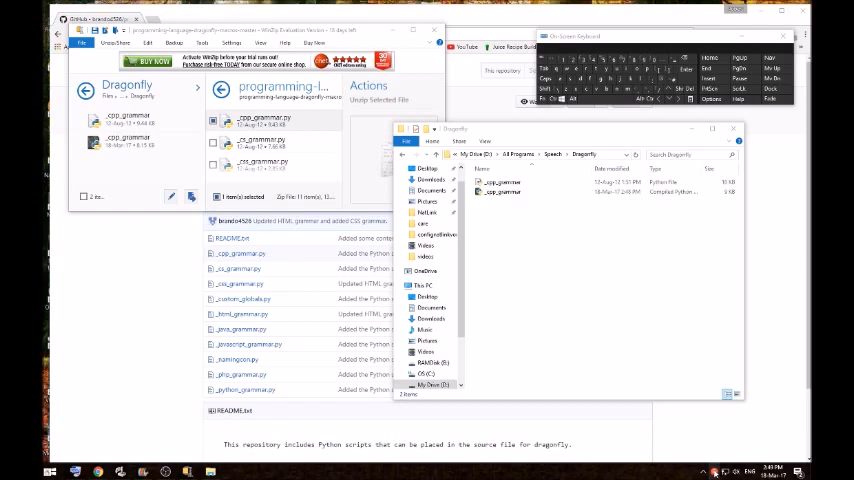
mouse_move(590, 390)
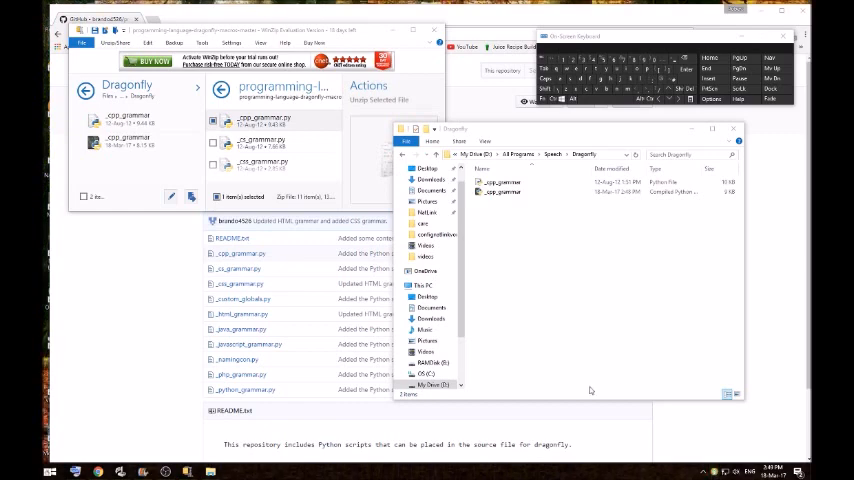
mouse_move(470, 316)
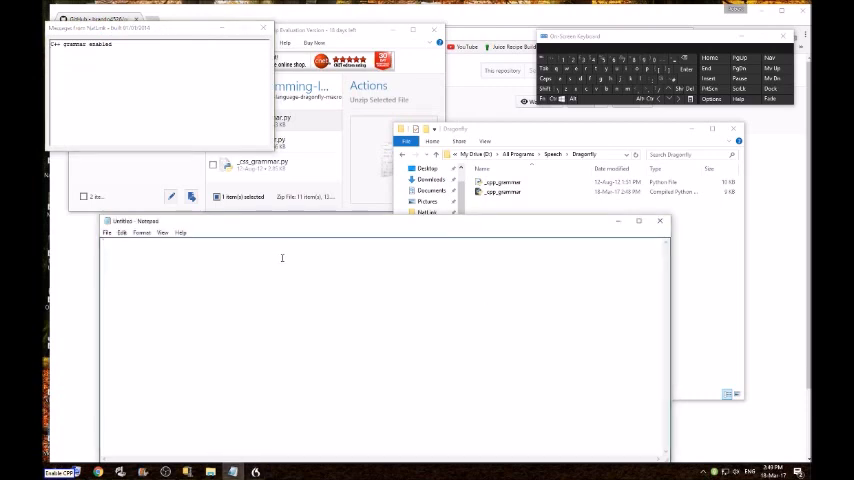
- Dictate the C grammar command producing 'for(;;) {' in Notepad, then close the note
text(for(;;) {)
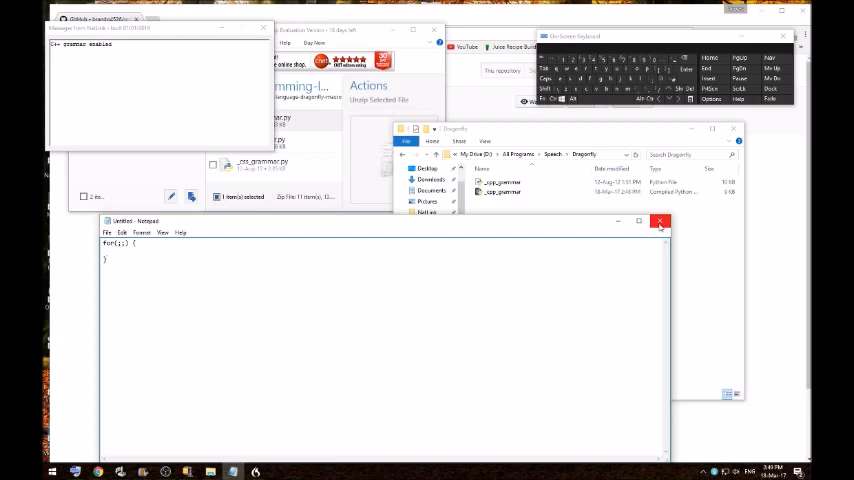
click(660, 220)
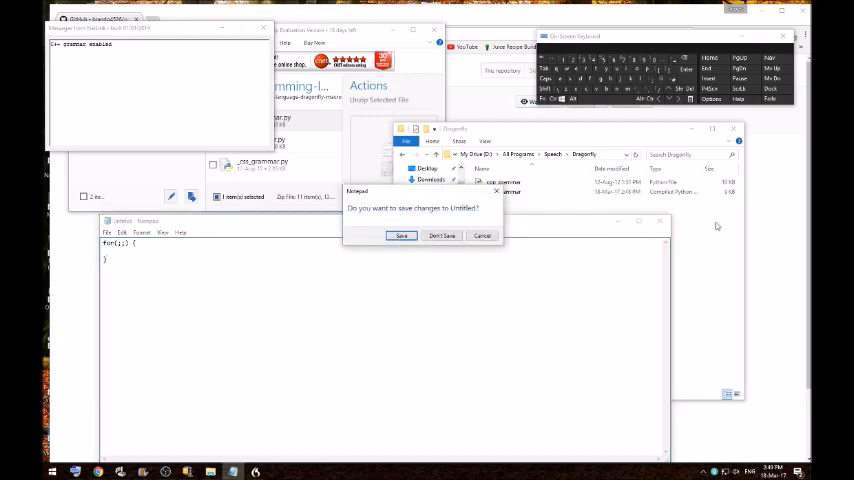